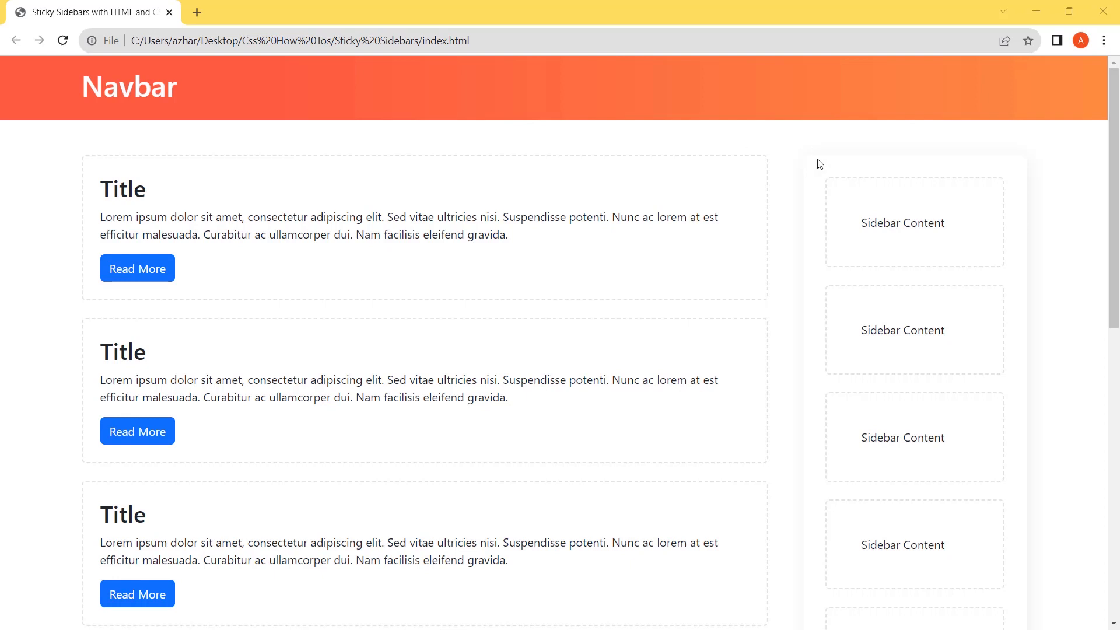
{"action": "mouse_move", "coordinate": [777, 239]}
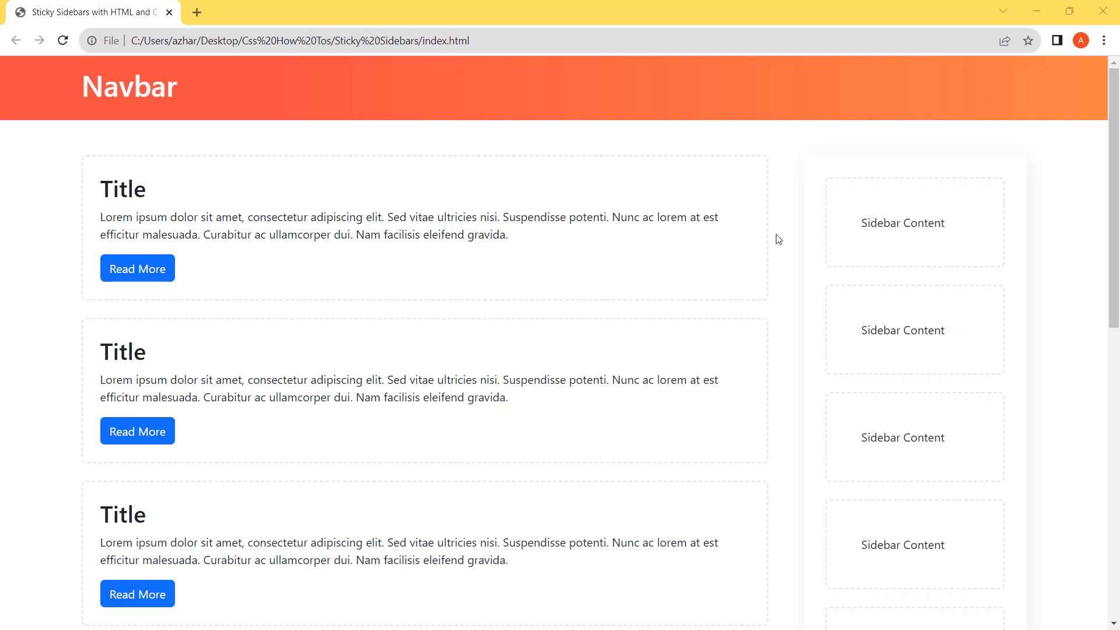
{"action": "mouse_move", "coordinate": [769, 277]}
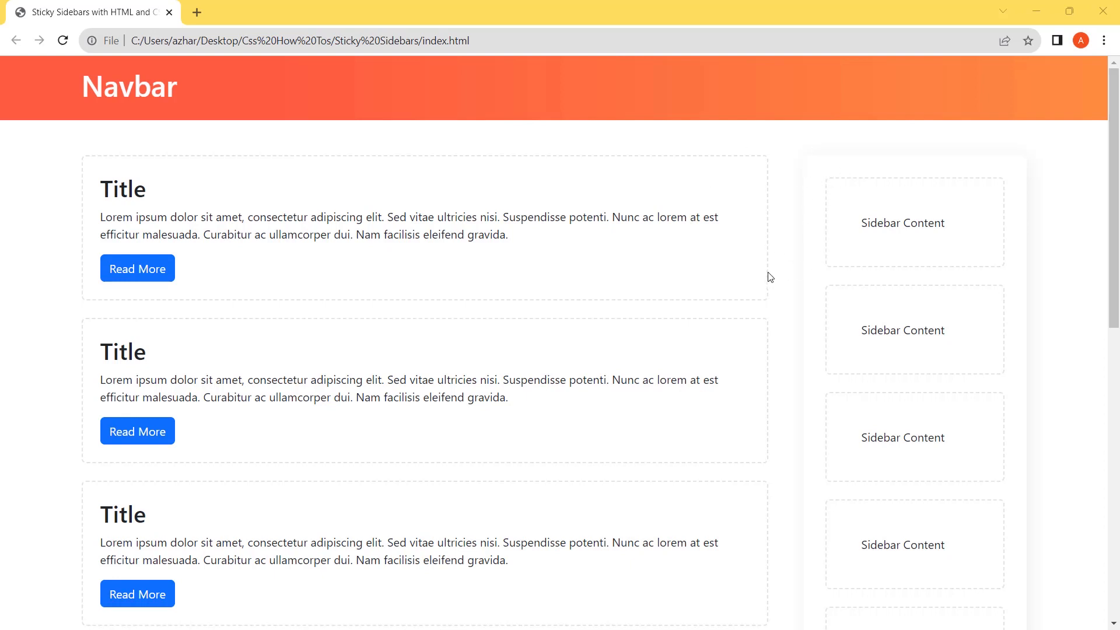
{"action": "mouse_move", "coordinate": [783, 209]}
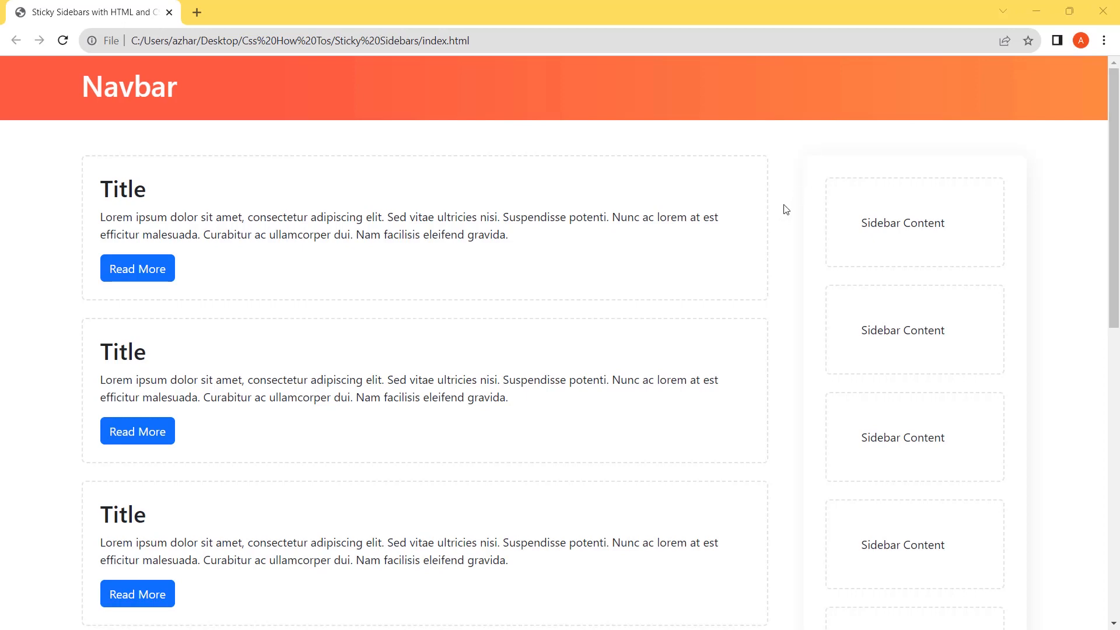
- Scroll the page source, marking the main-content-wrapper, col-lg-3 and sidebar div tags
{"action": "scroll", "scroll_direction": "down", "scroll_amount": 3}
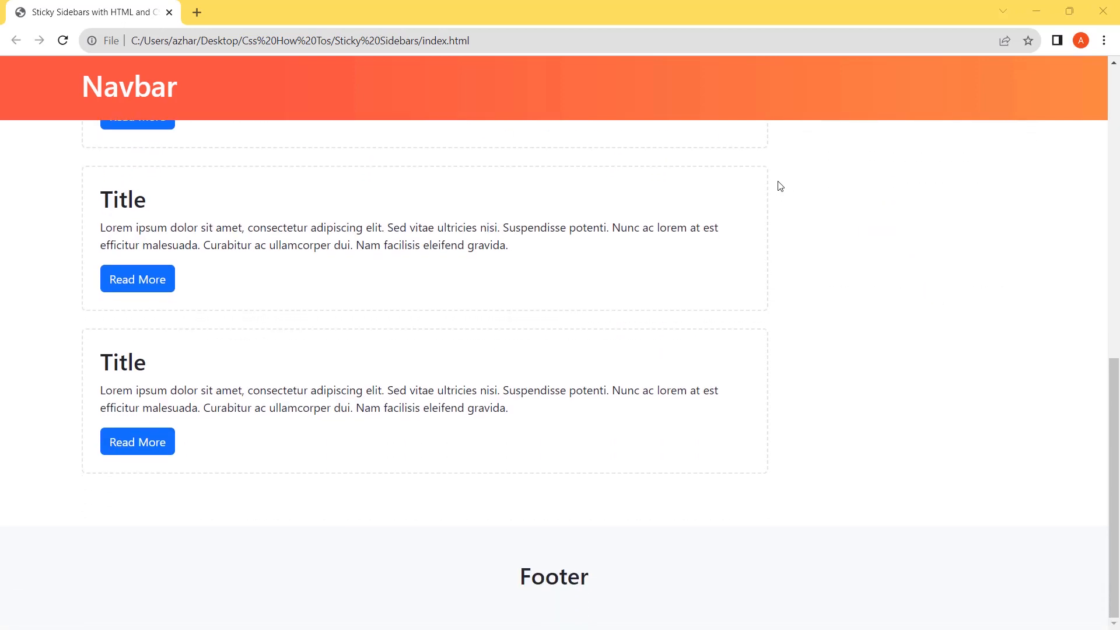
{"action": "scroll", "scroll_direction": "up", "scroll_amount": 3}
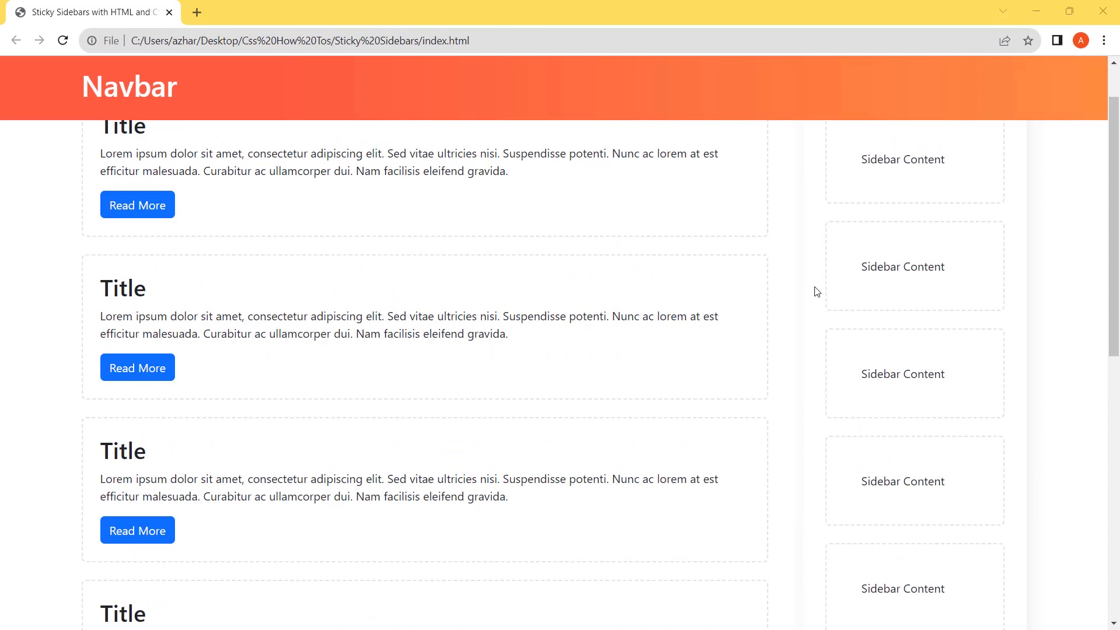
{"action": "scroll", "scroll_direction": "down", "scroll_amount": 3}
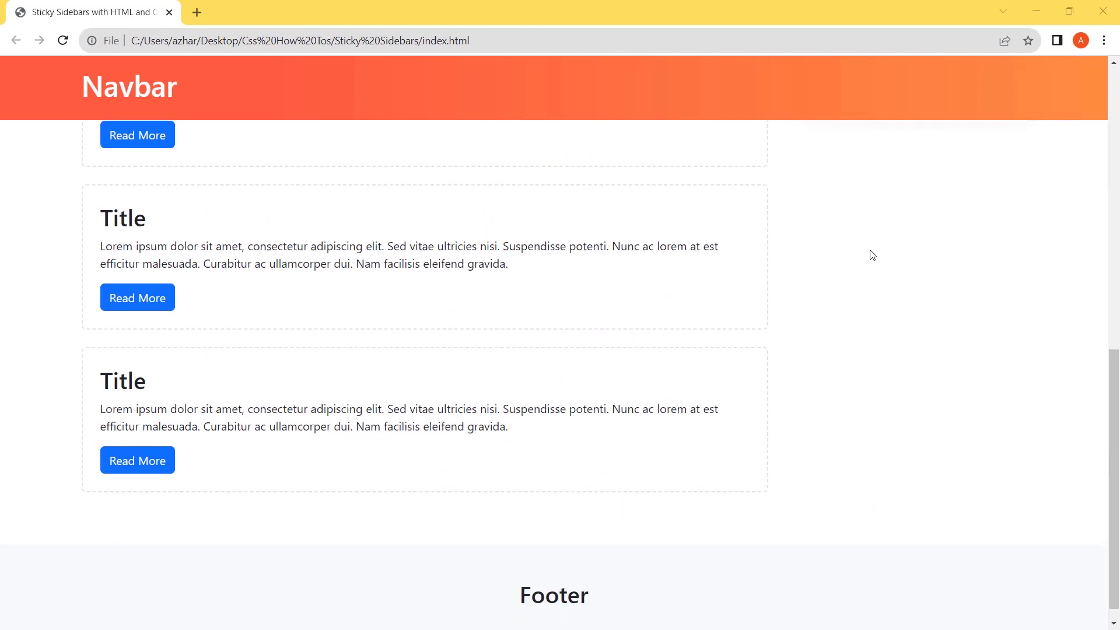
{"action": "scroll", "scroll_direction": "down", "scroll_amount": 3}
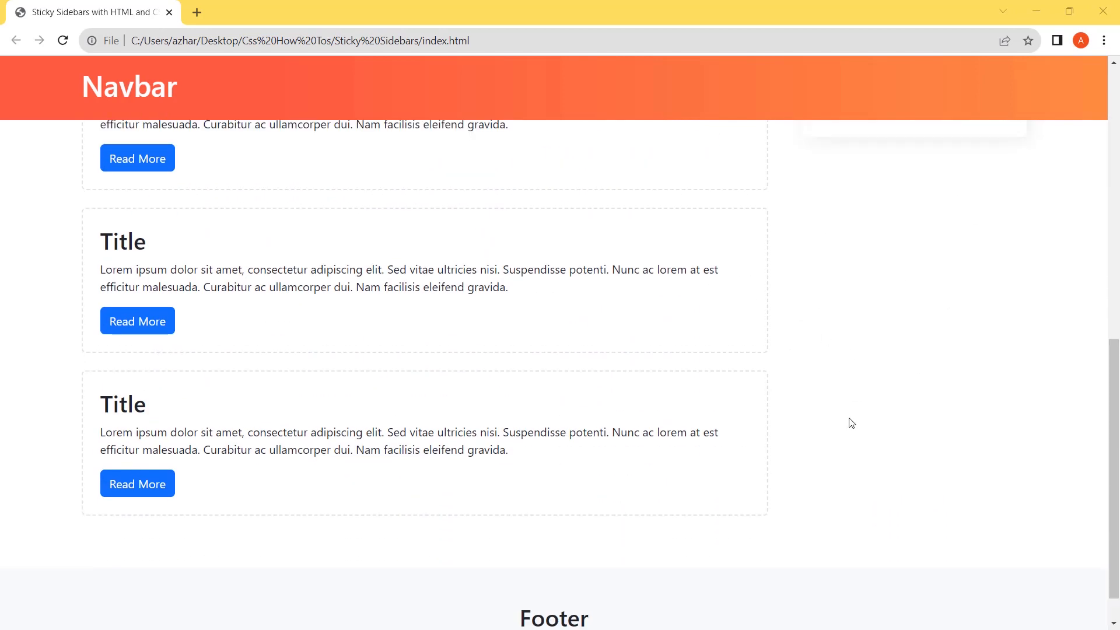
{"action": "scroll", "scroll_direction": "up", "scroll_amount": 3}
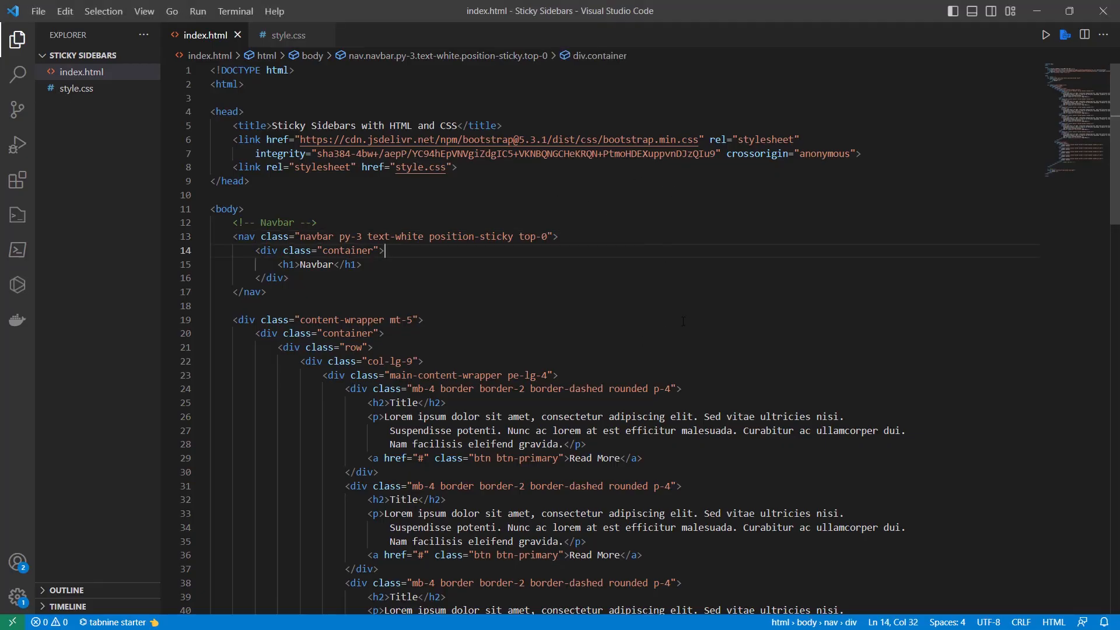
{"action": "scroll", "scroll_direction": "down", "scroll_amount": 3}
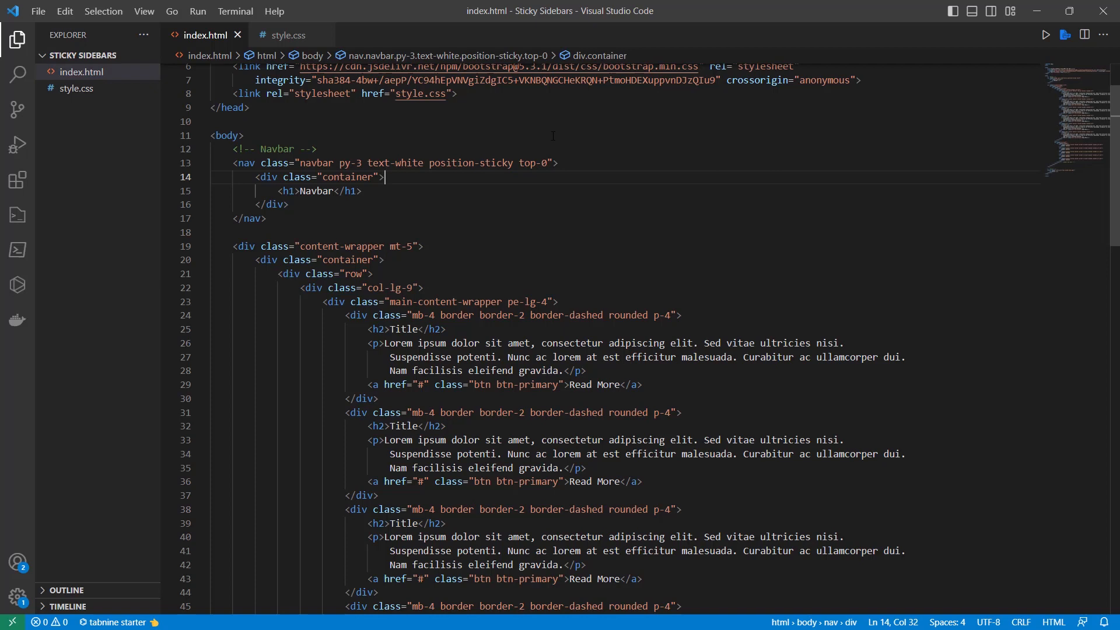
{"action": "scroll", "scroll_direction": "down", "scroll_amount": 3}
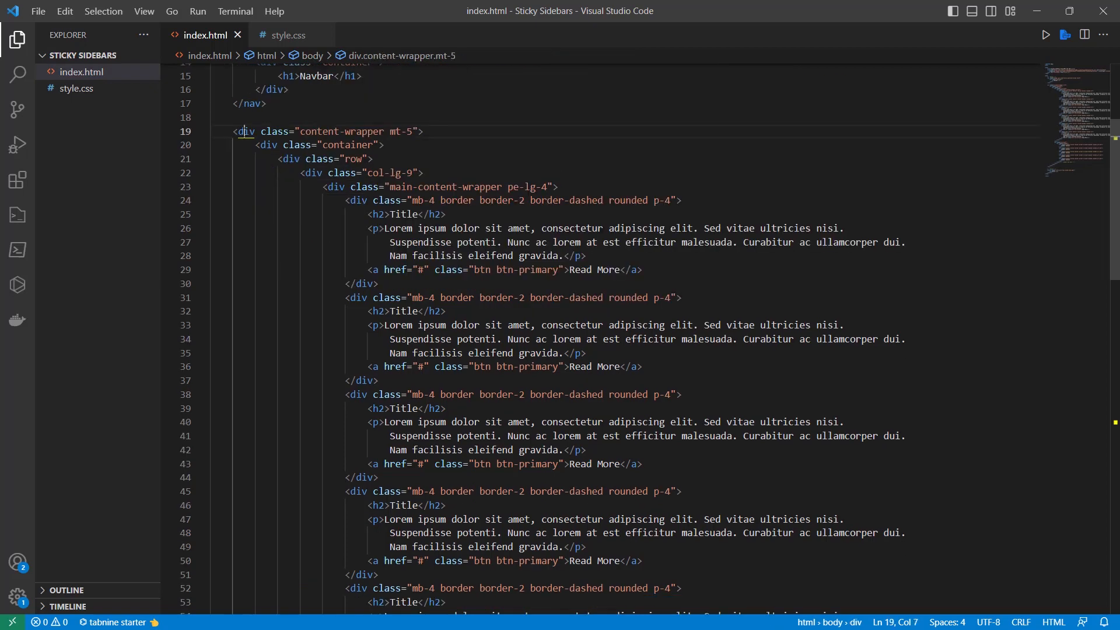
{"action": "scroll", "scroll_direction": "down", "scroll_amount": 3}
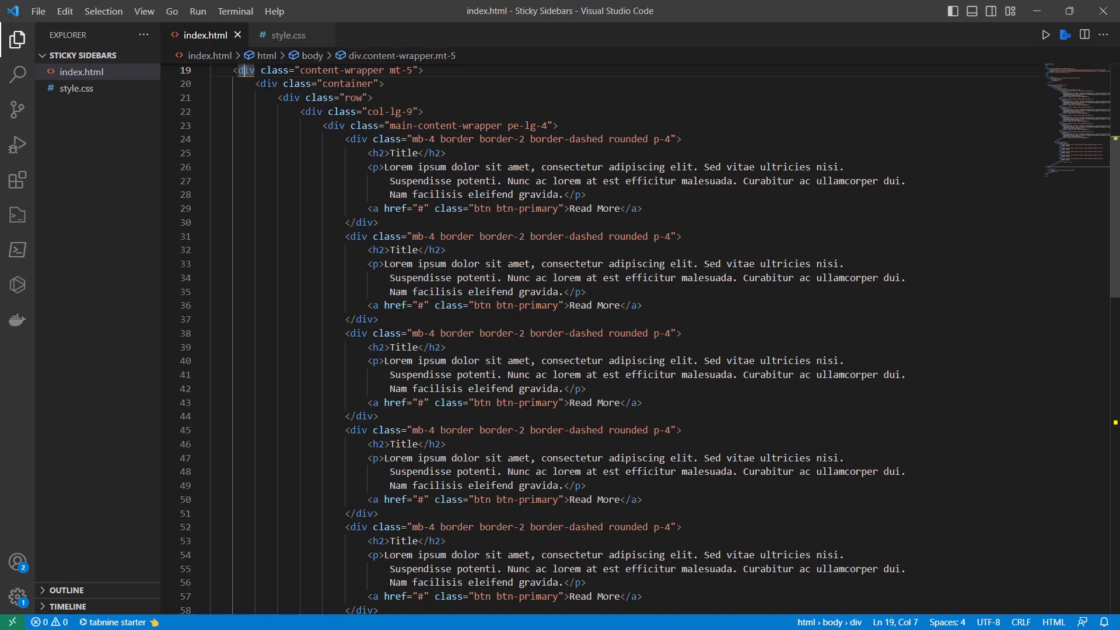
{"action": "left_click", "coordinate": [289, 98]}
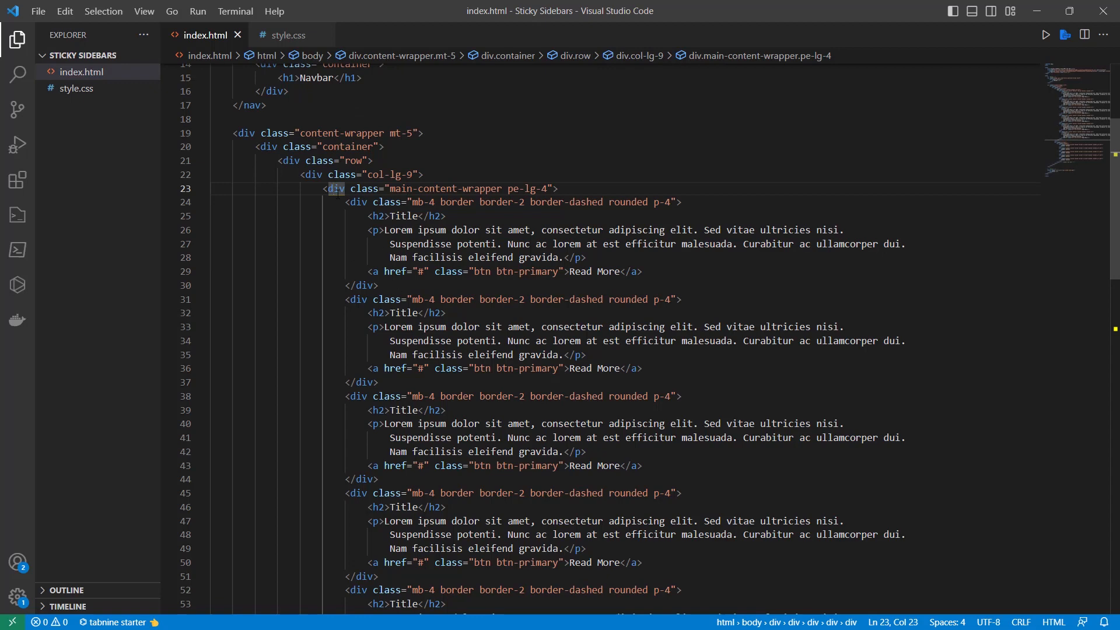
{"action": "scroll", "scroll_direction": "down", "scroll_amount": 3}
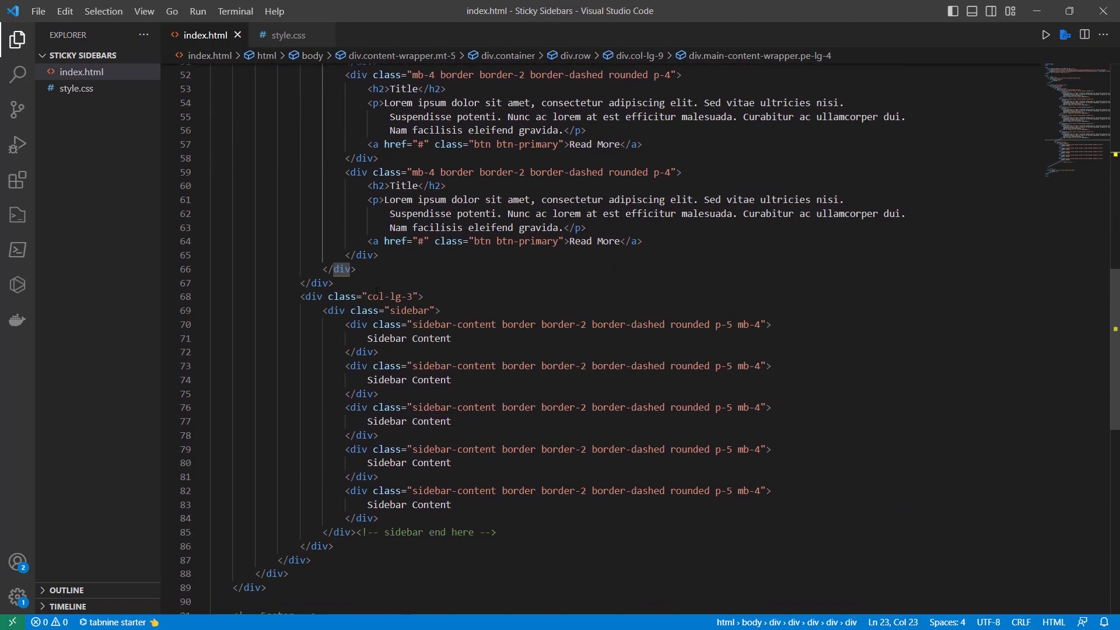
{"action": "left_click", "coordinate": [312, 296]}
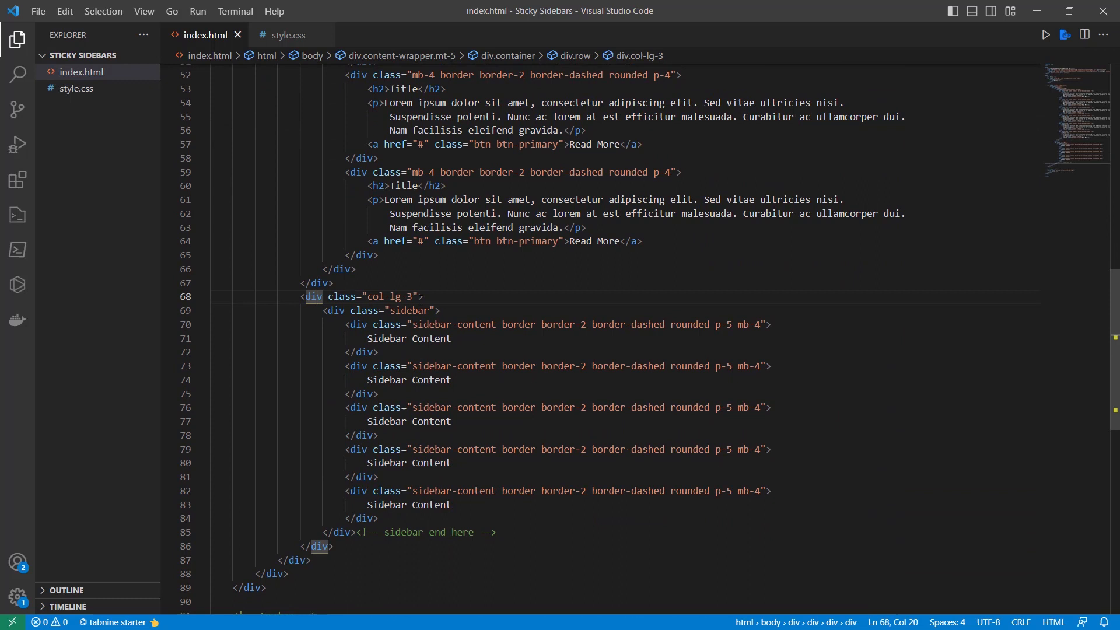
{"action": "left_click", "coordinate": [336, 310]}
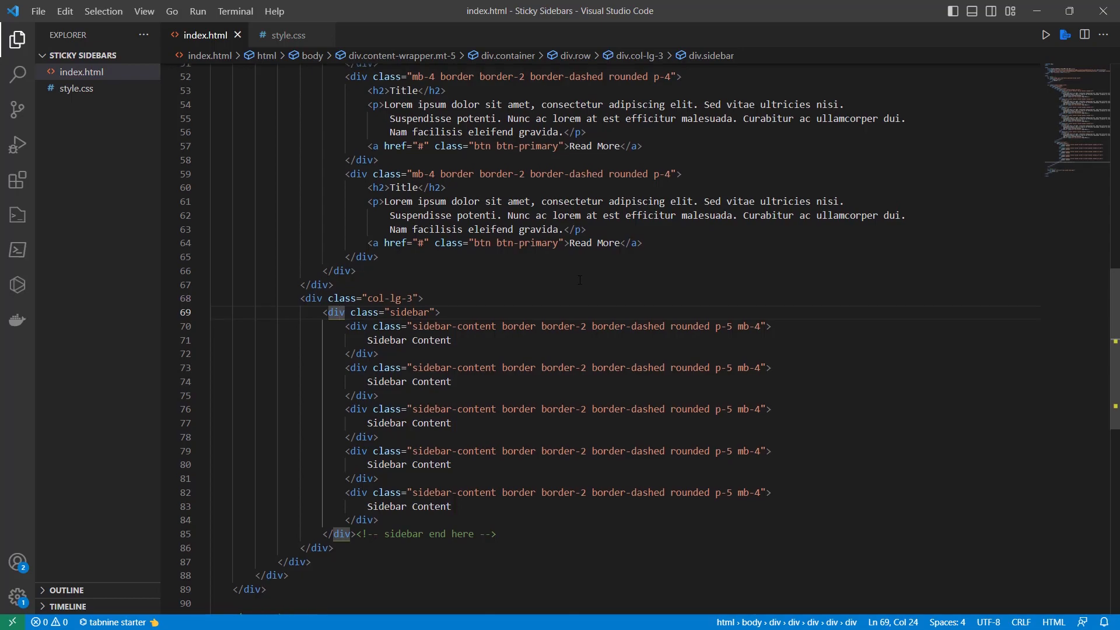
{"action": "scroll", "scroll_direction": "up", "scroll_amount": 3}
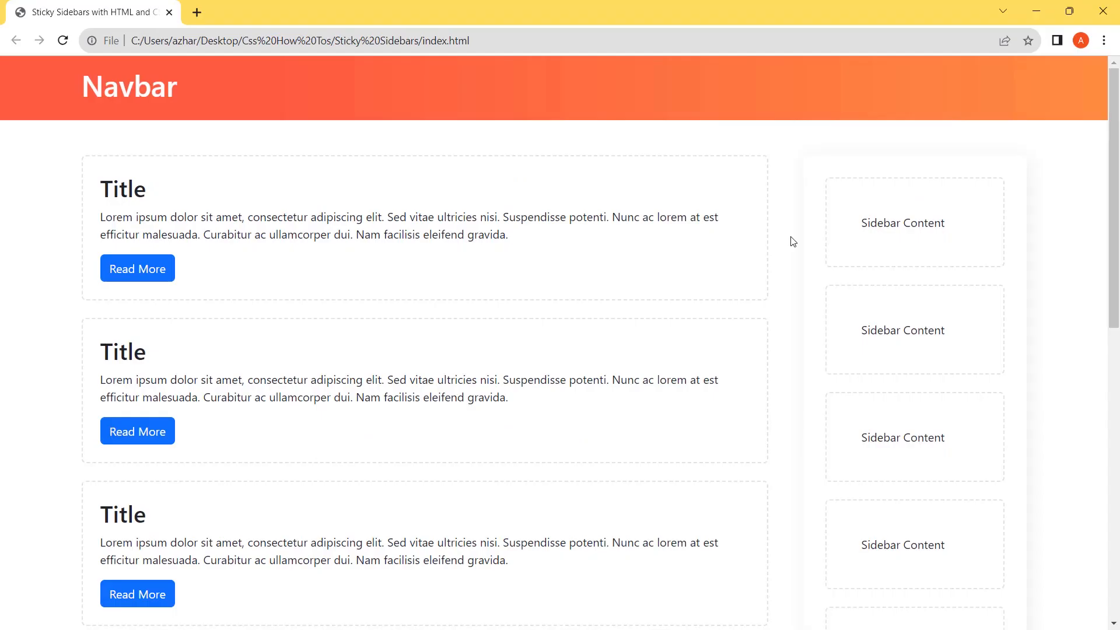
- In DevTools, add position: sticky to the sidebar's element.style
{"action": "key", "text": "F12"}
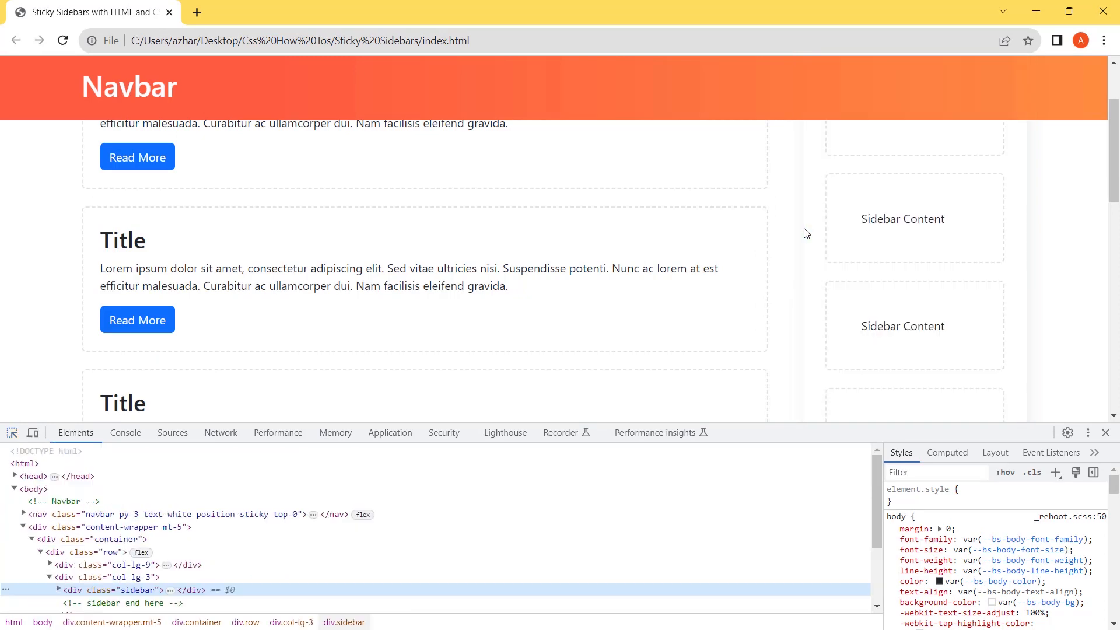
{"action": "scroll", "scroll_direction": "down", "scroll_amount": 3}
{"action": "type", "text": "position"}
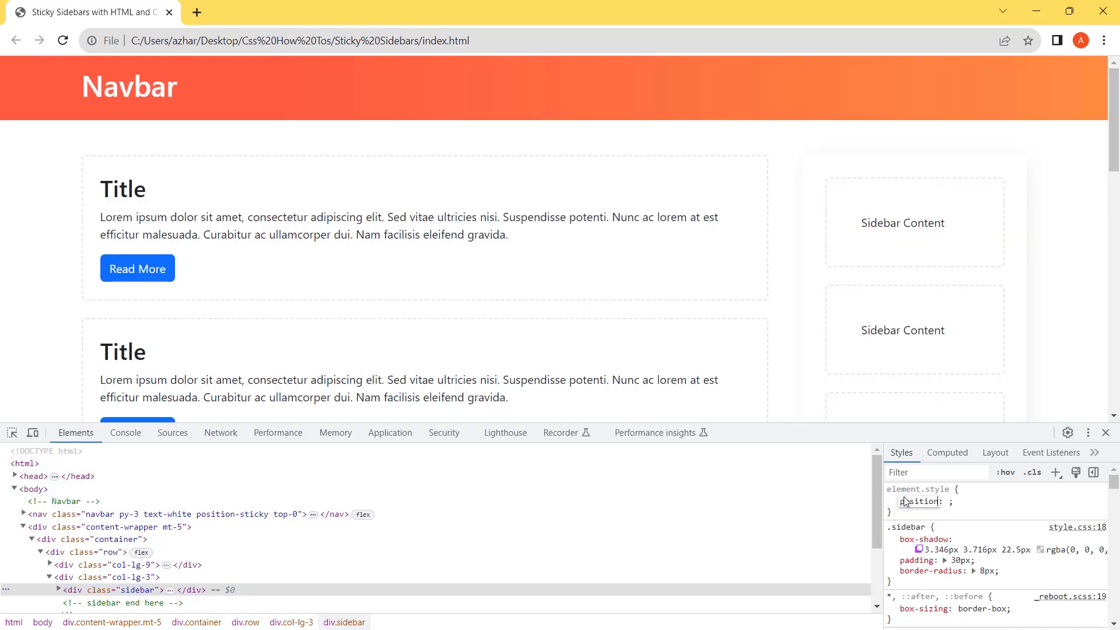
{"action": "type", "text": "sticky"}
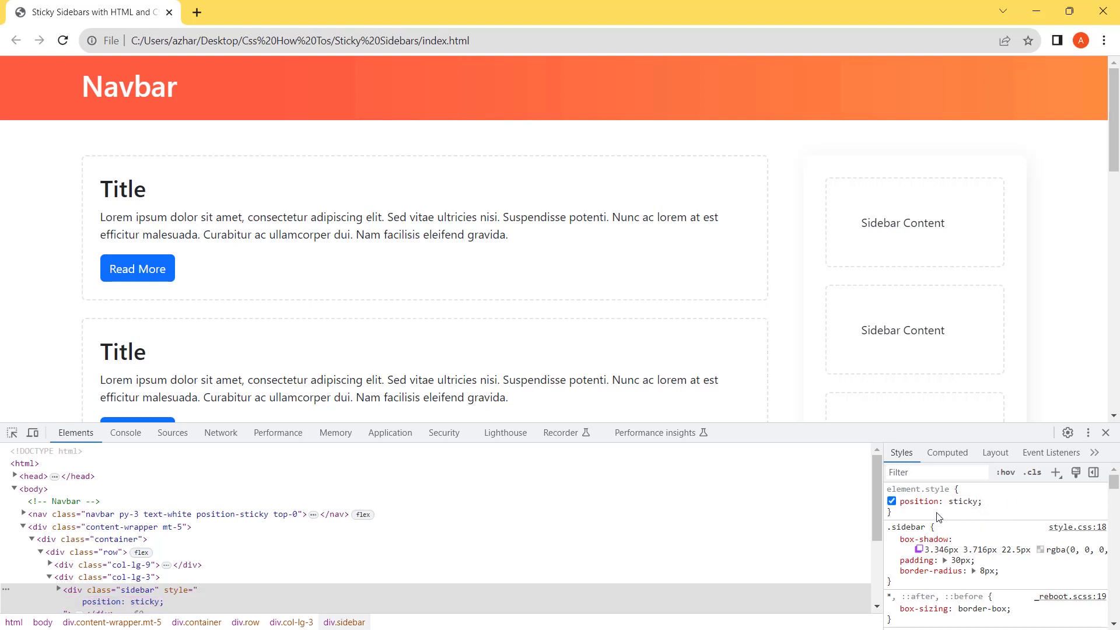
{"action": "mouse_move", "coordinate": [916, 515]}
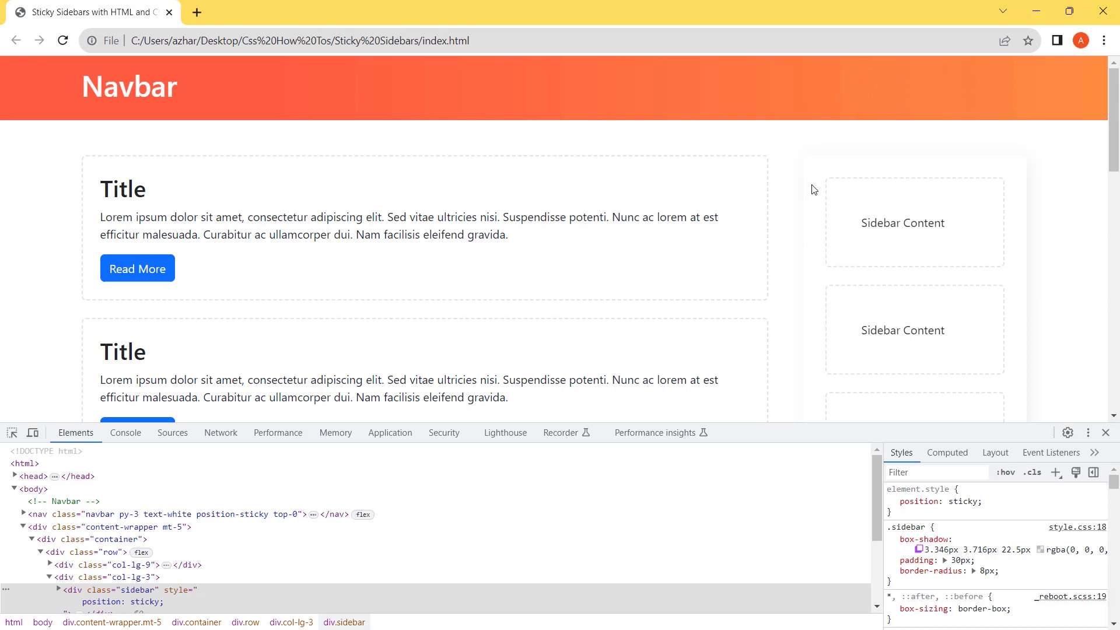
{"action": "mouse_move", "coordinate": [811, 143]}
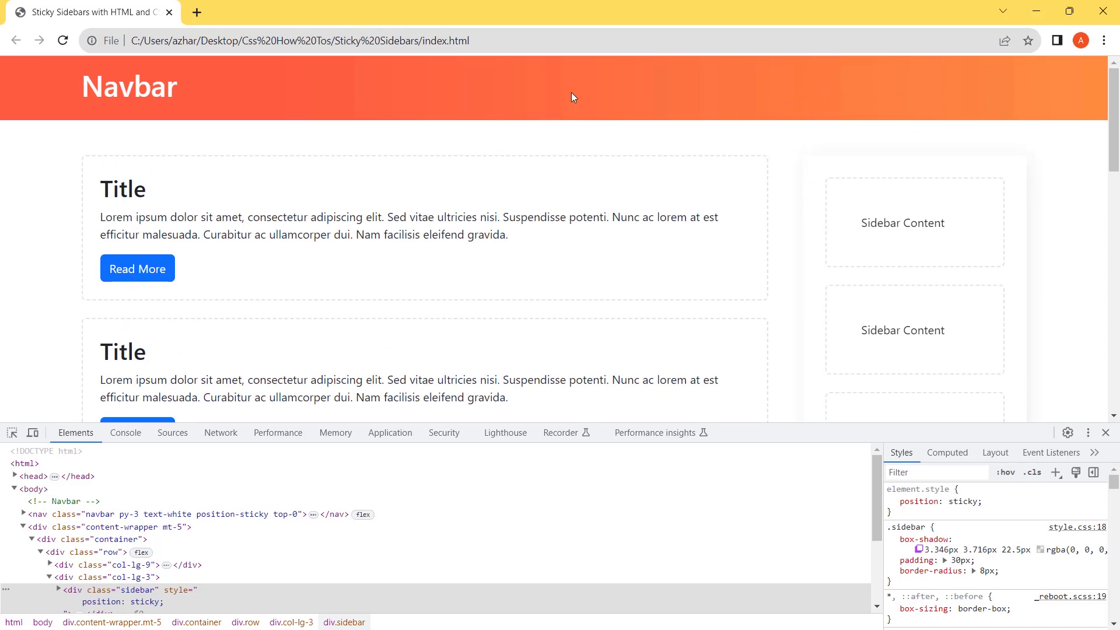
- Add z-index: 99 to the nav element's inline style
{"action": "scroll", "scroll_direction": "down", "scroll_amount": 3}
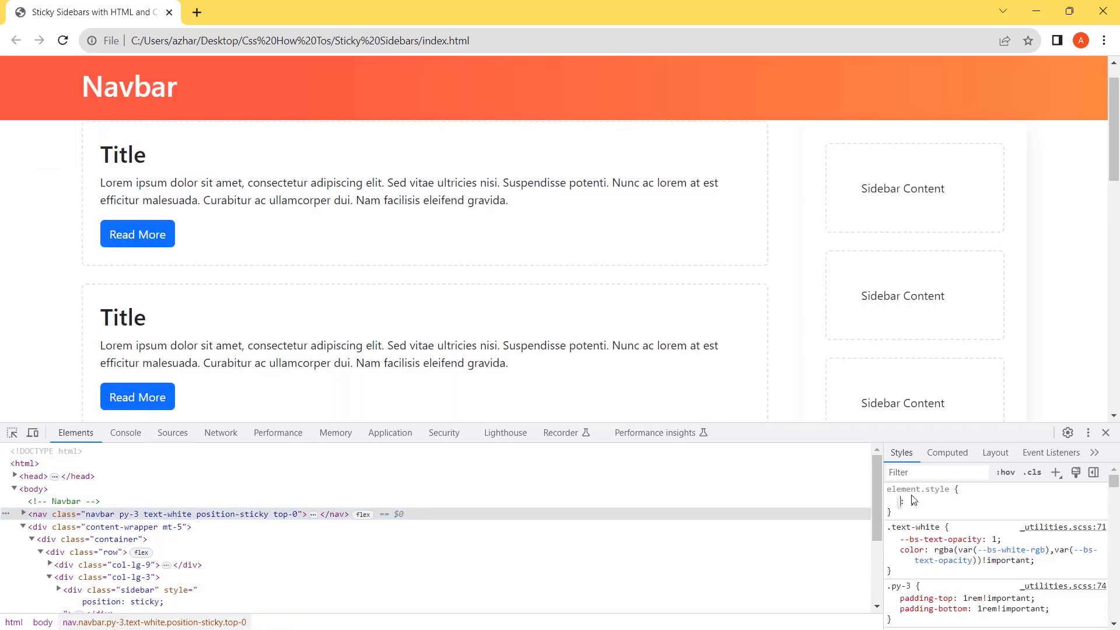
{"action": "type", "text": "z-index"}
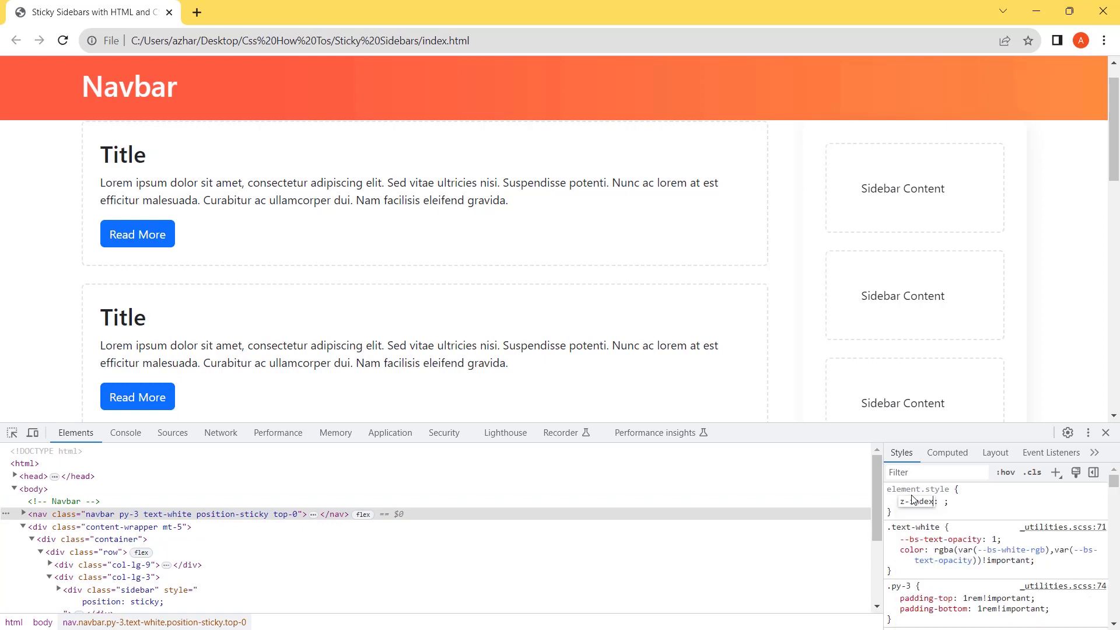
{"action": "type", "text": "99"}
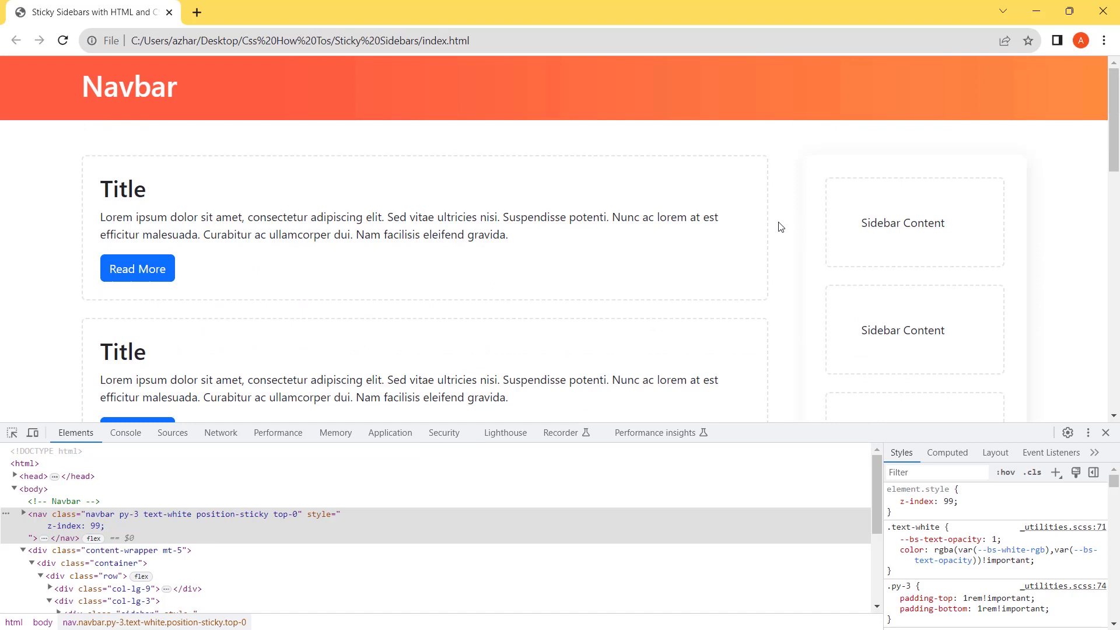
{"action": "mouse_move", "coordinate": [807, 220]}
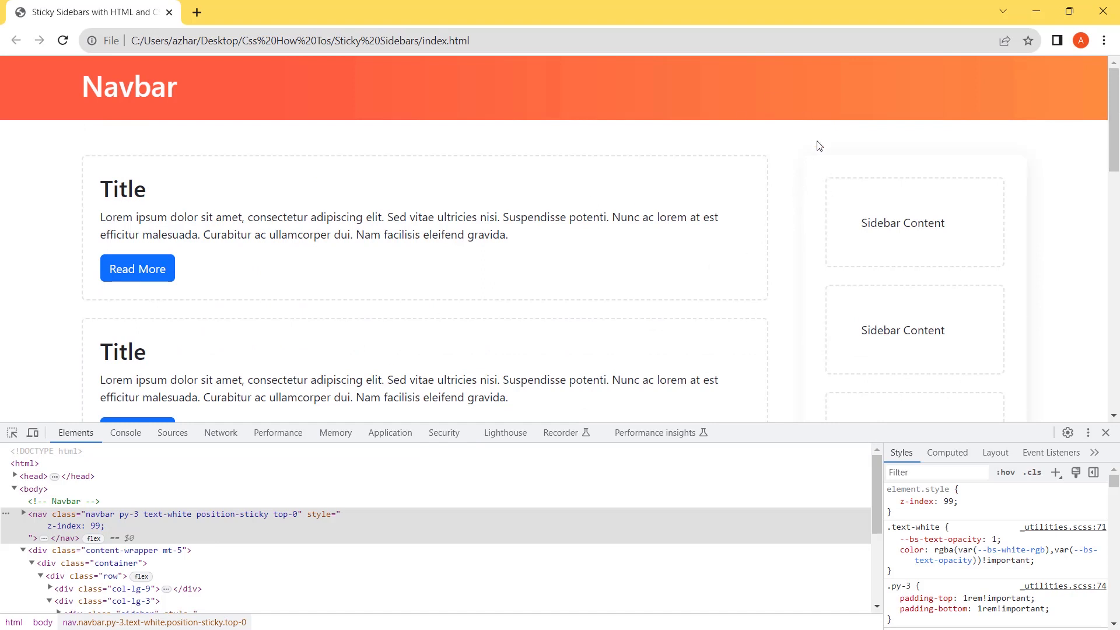
{"action": "mouse_move", "coordinate": [821, 69]}
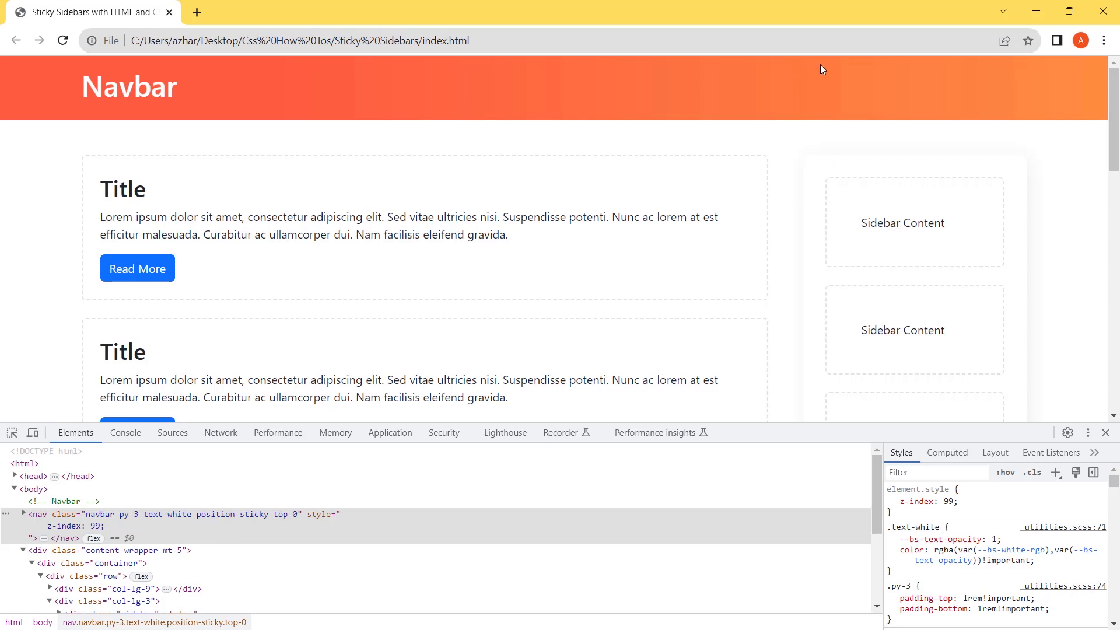
{"action": "mouse_move", "coordinate": [811, 82]}
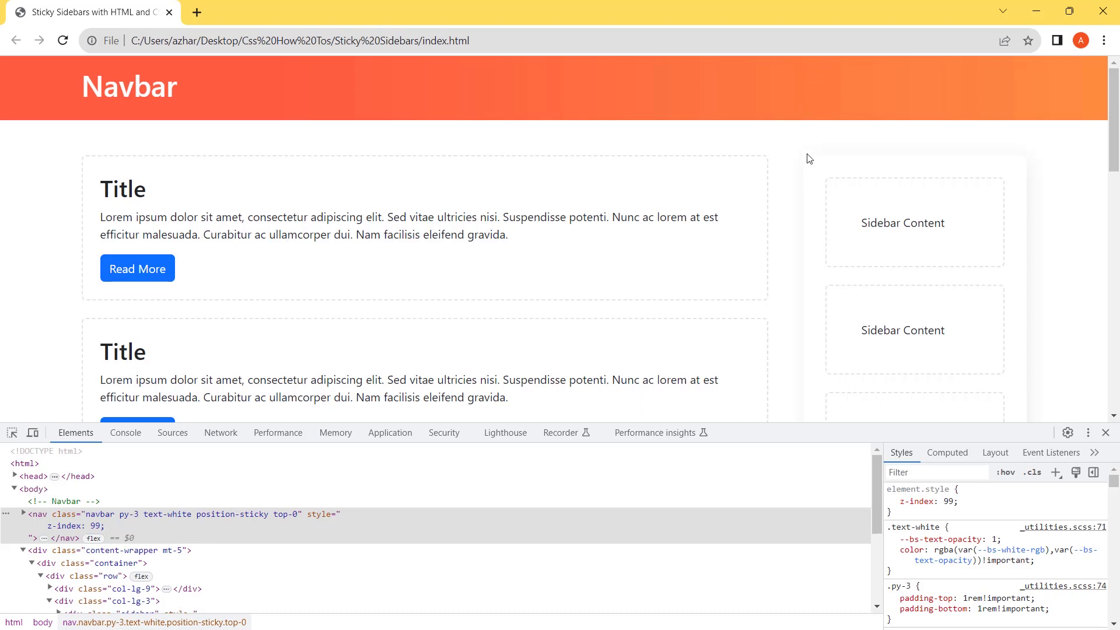
{"action": "mouse_move", "coordinate": [812, 160]}
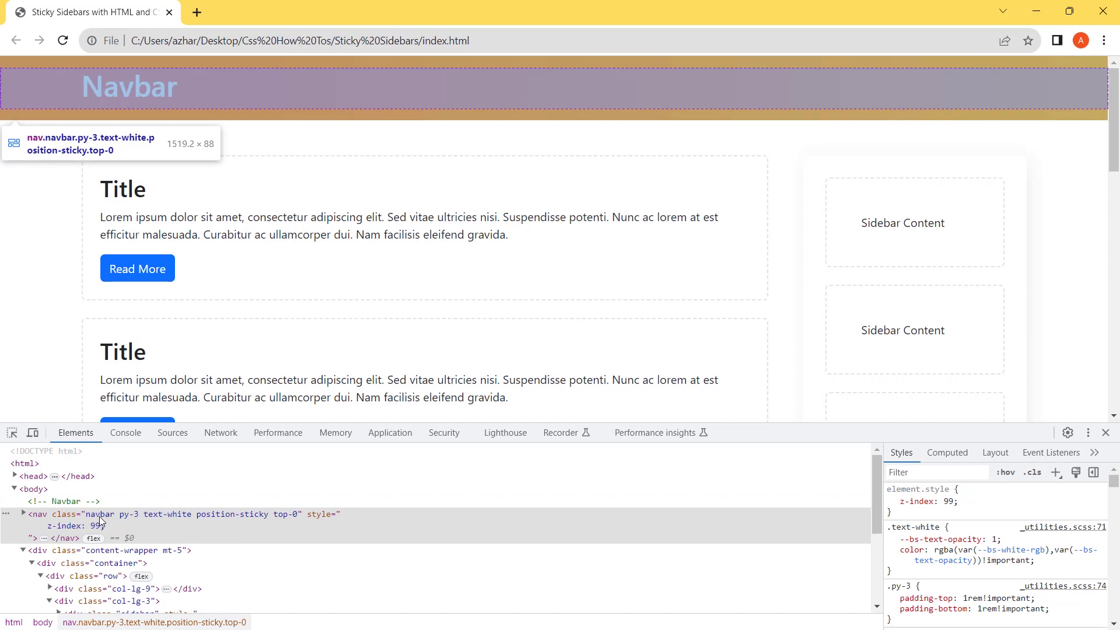
{"action": "mouse_move", "coordinate": [104, 521]}
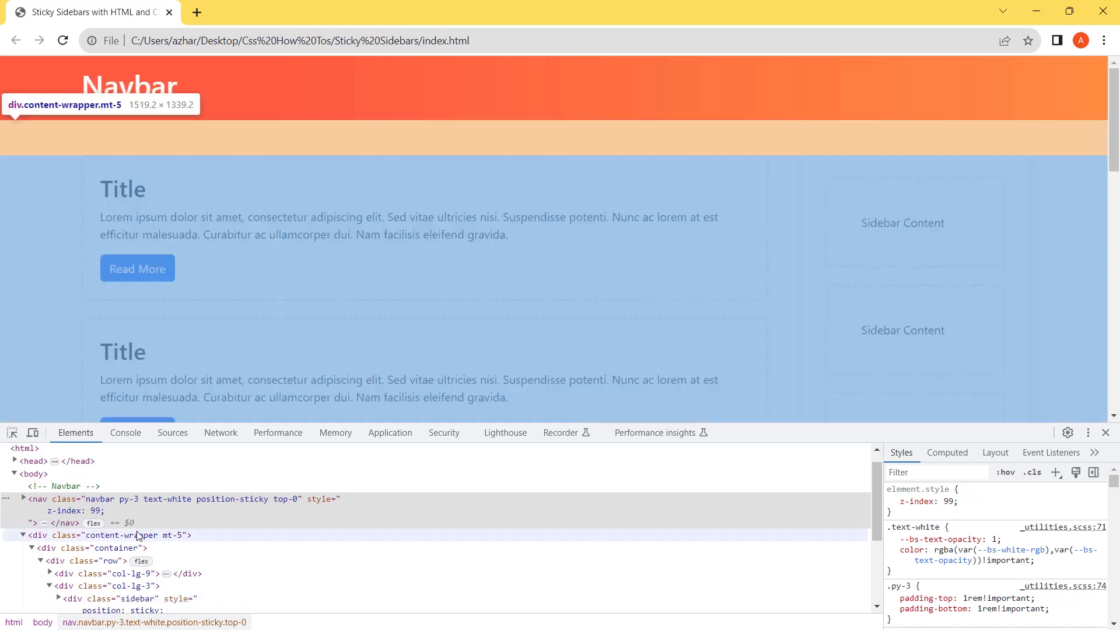
- Select div.content-wrapper to view its styles, then the row inside it
{"action": "left_click", "coordinate": [107, 534]}
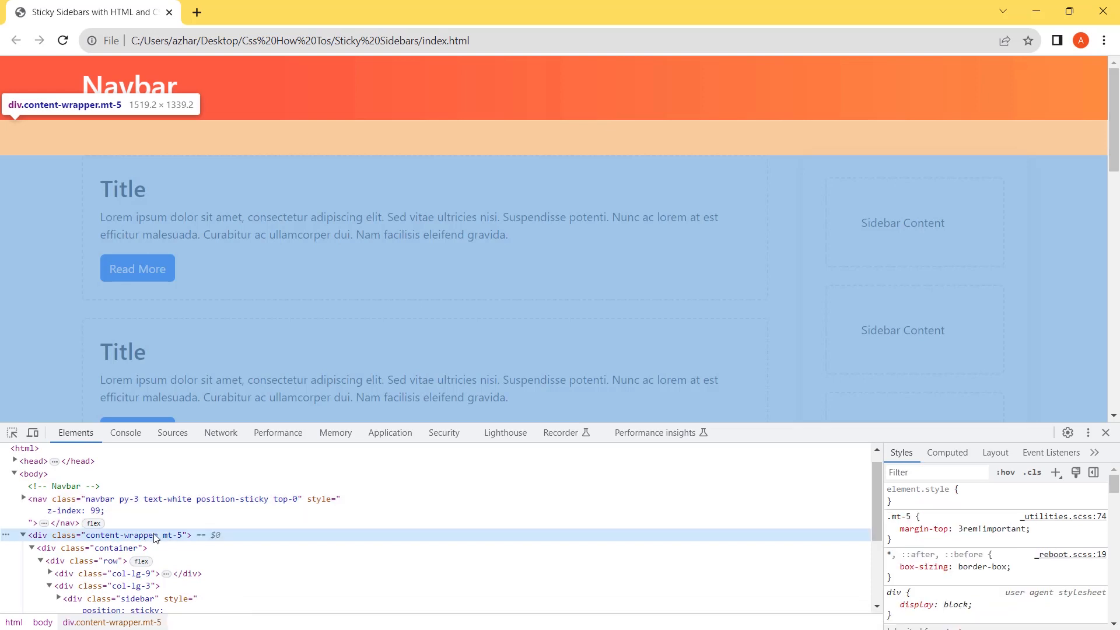
{"action": "left_click", "coordinate": [923, 528]}
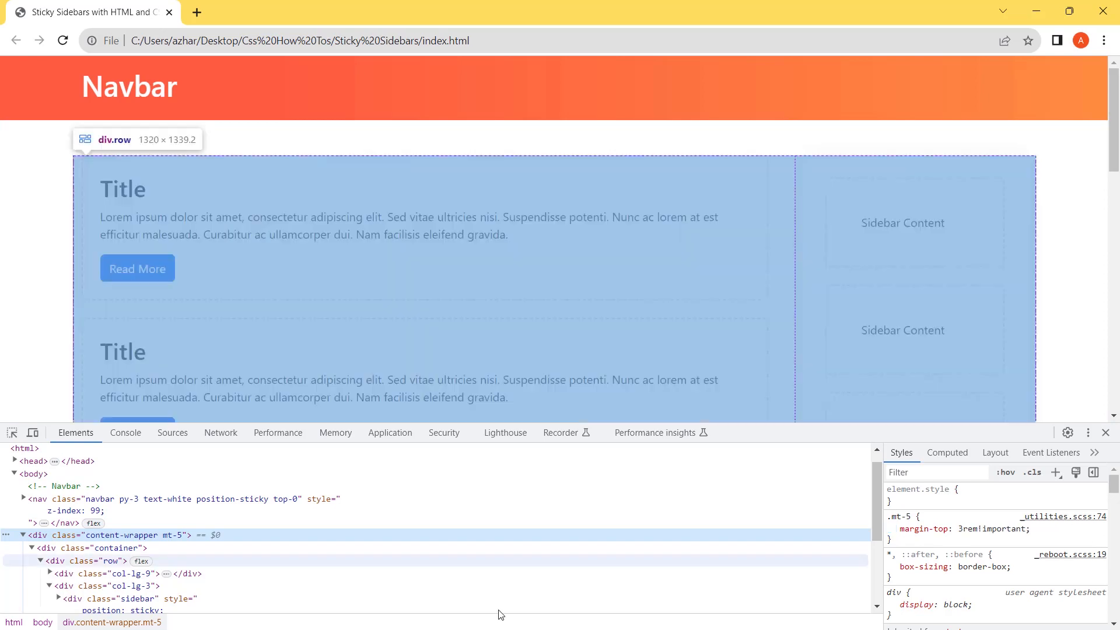
{"action": "mouse_move", "coordinate": [181, 502]}
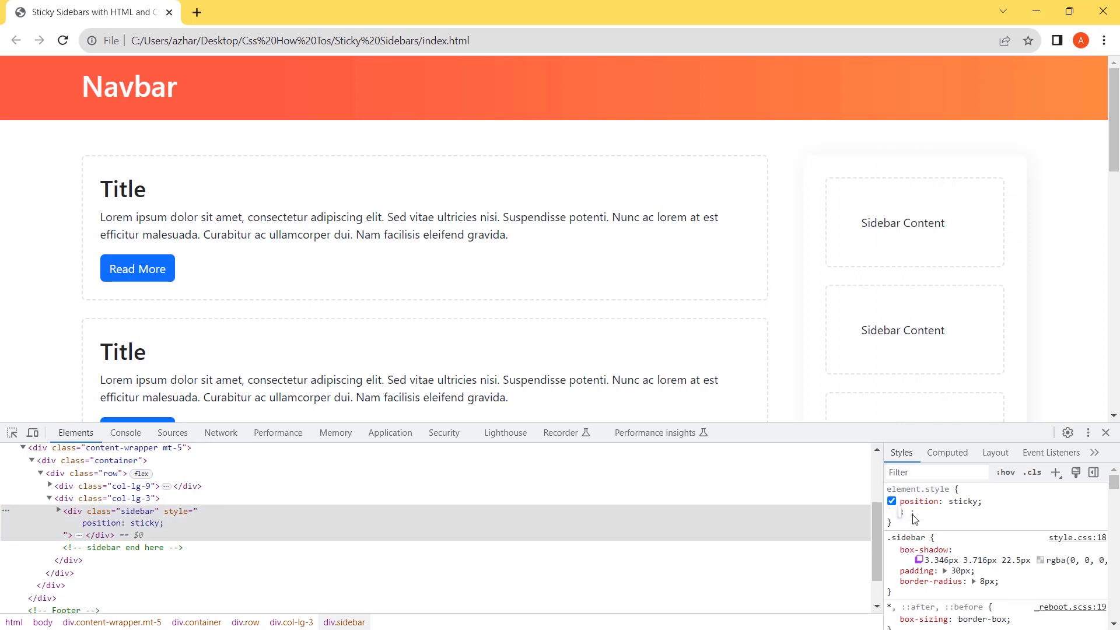
- Give the sidebar top: 136px, then close DevTools and scroll to test
{"action": "type", "text": "top: 1;"}
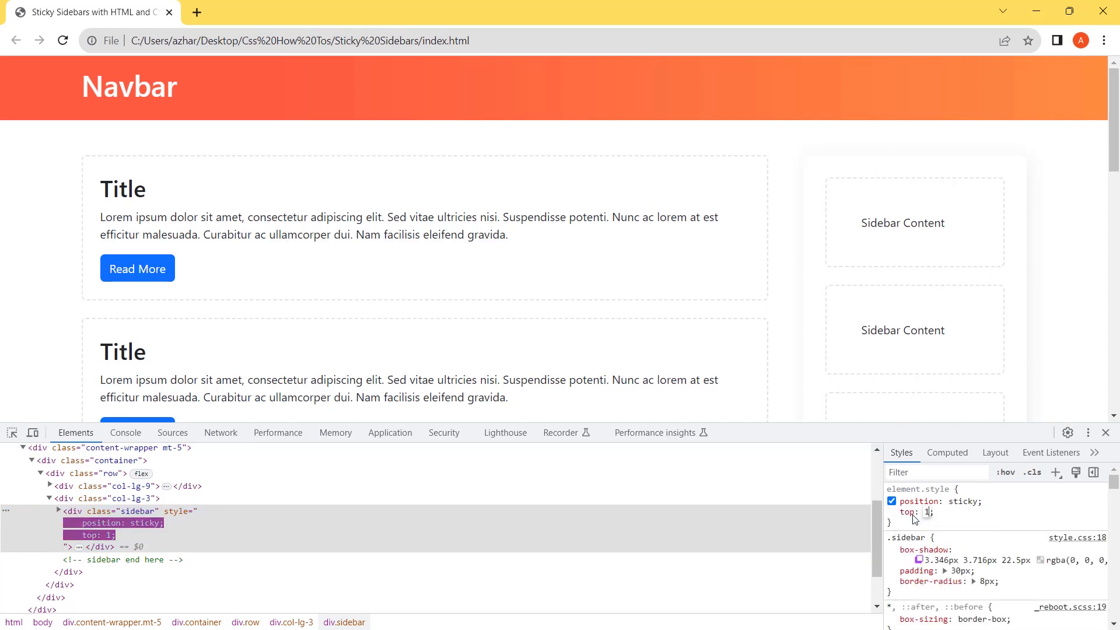
{"action": "type", "text": "136px"}
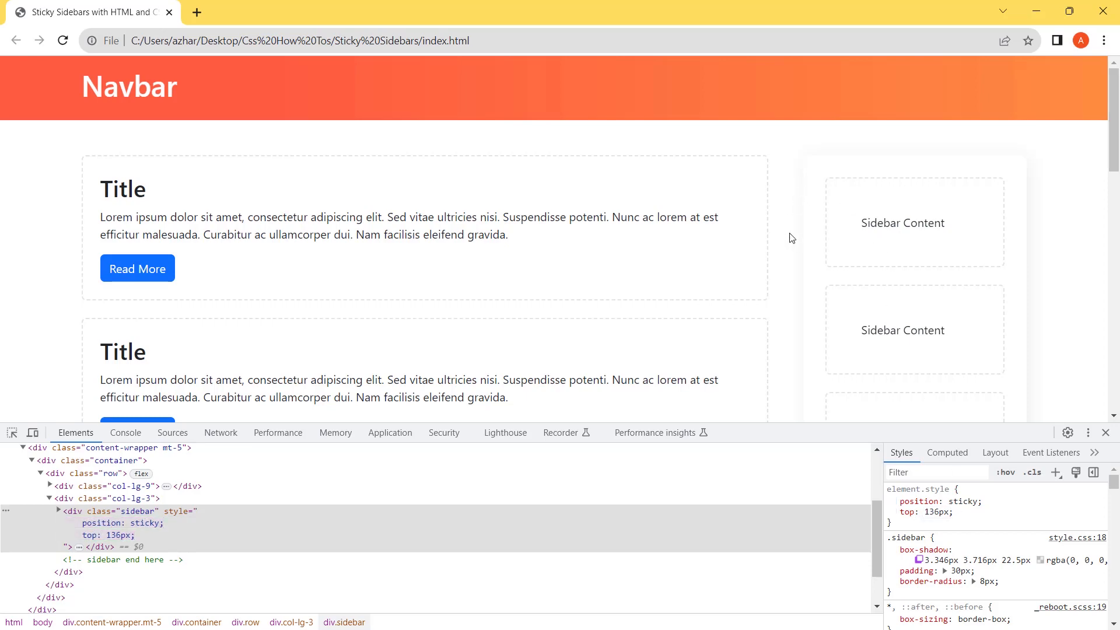
{"action": "scroll", "scroll_direction": "down", "scroll_amount": 3}
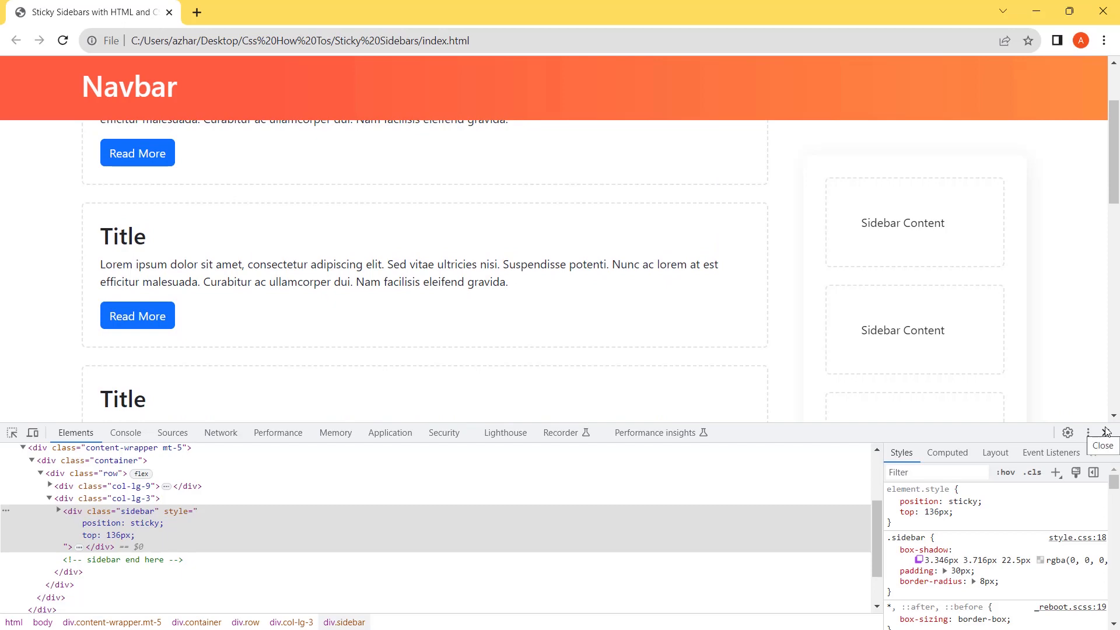
{"action": "left_click", "coordinate": [1102, 433]}
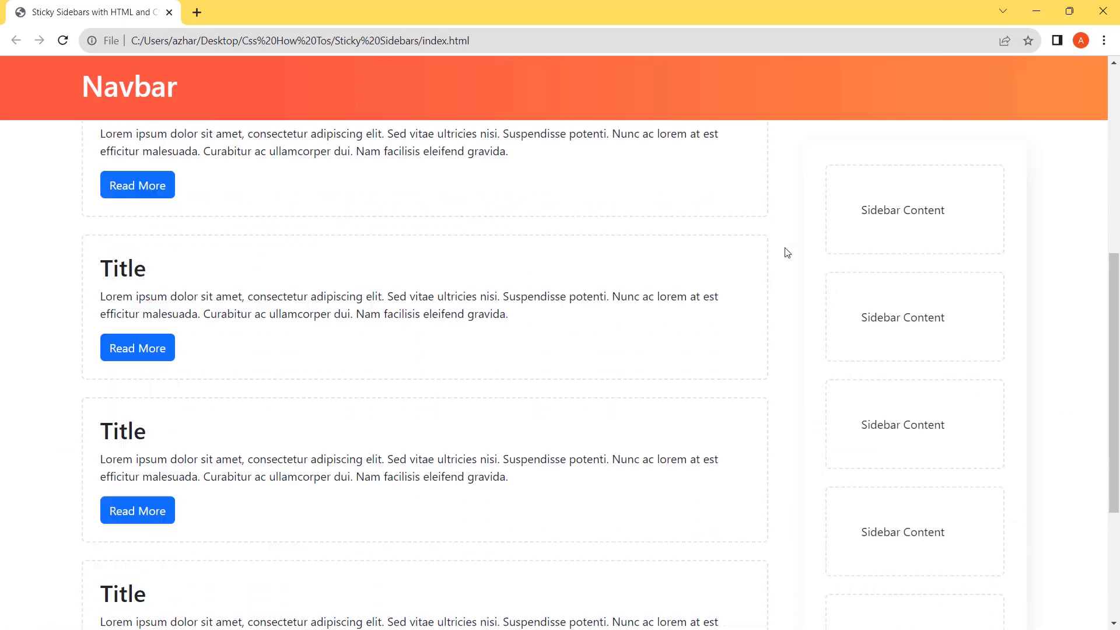
{"action": "scroll", "scroll_direction": "down", "scroll_amount": 3}
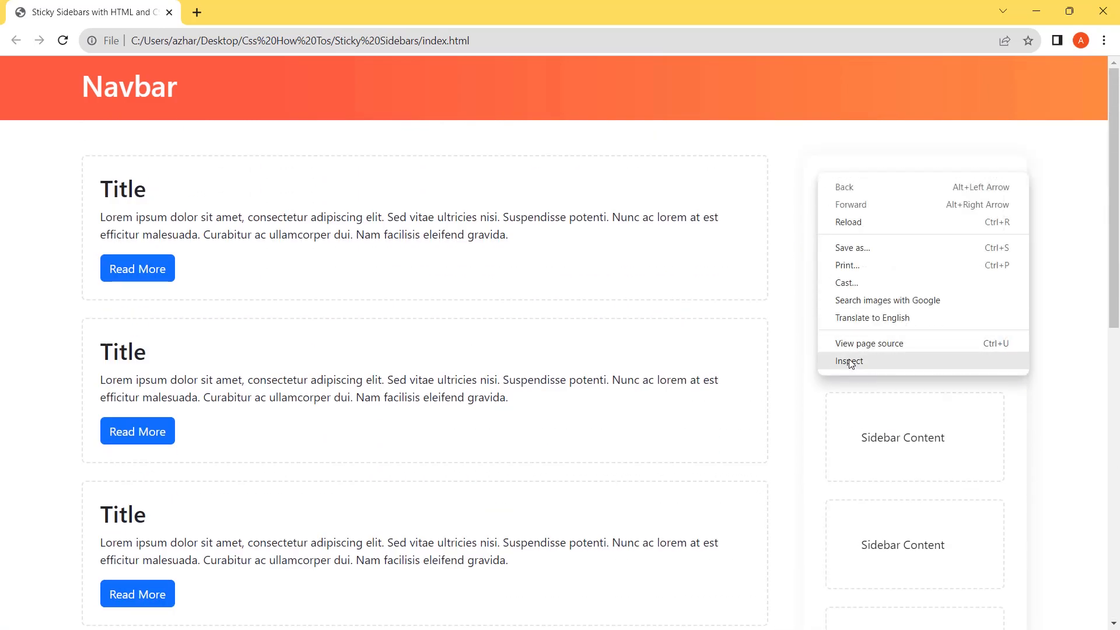
- Add overflow-x: hidden to body, then disable that body rule
{"action": "left_click", "coordinate": [848, 360]}
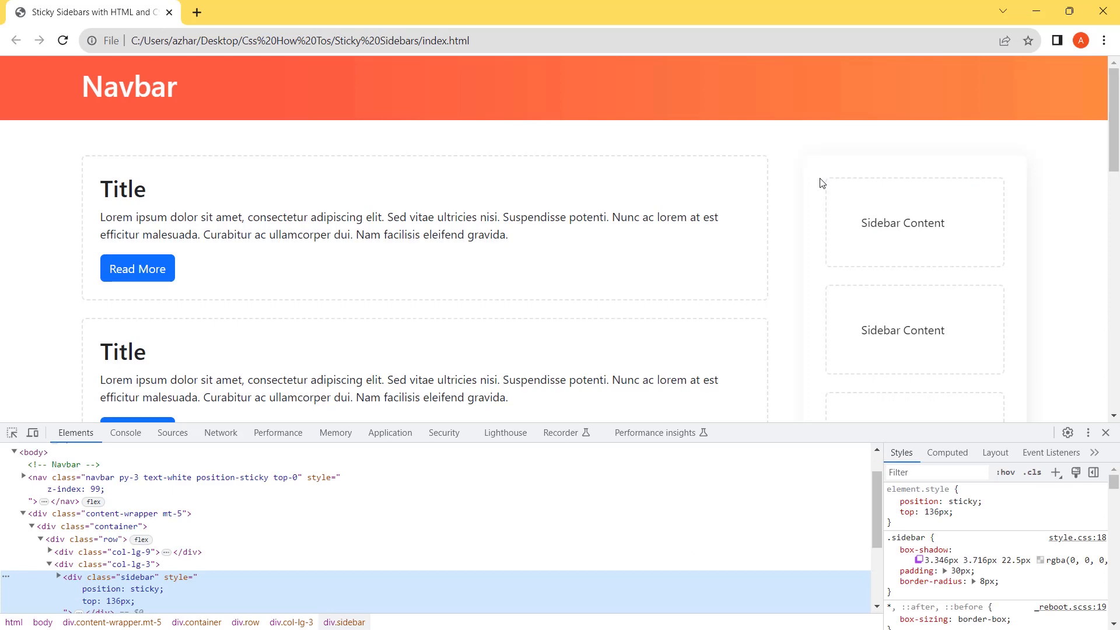
{"action": "mouse_move", "coordinate": [182, 540]}
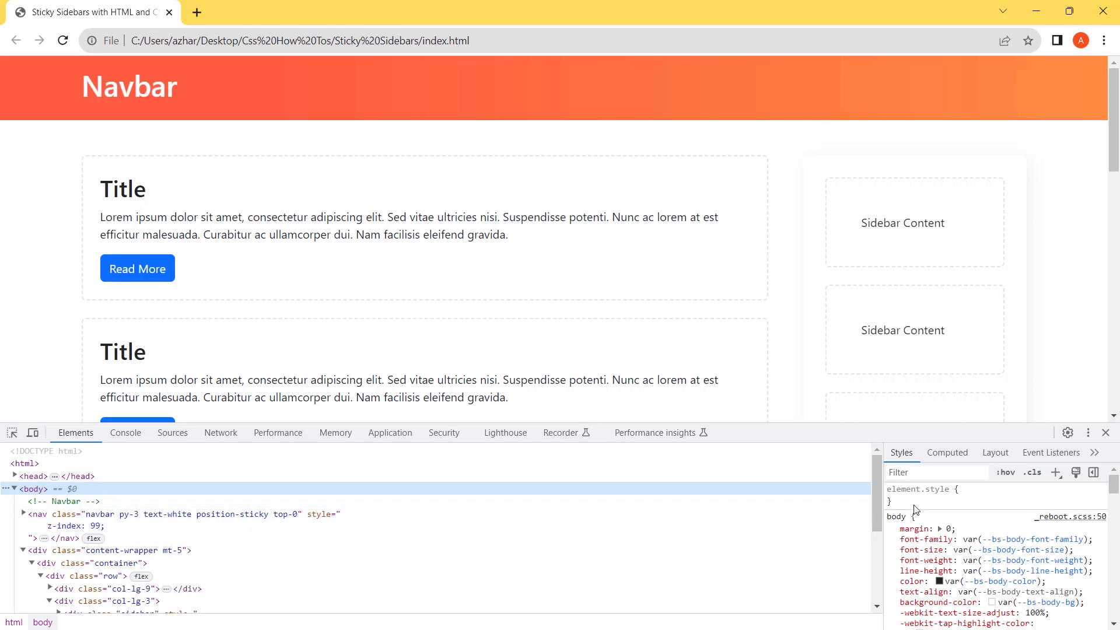
{"action": "type", "text": "overflow-x"}
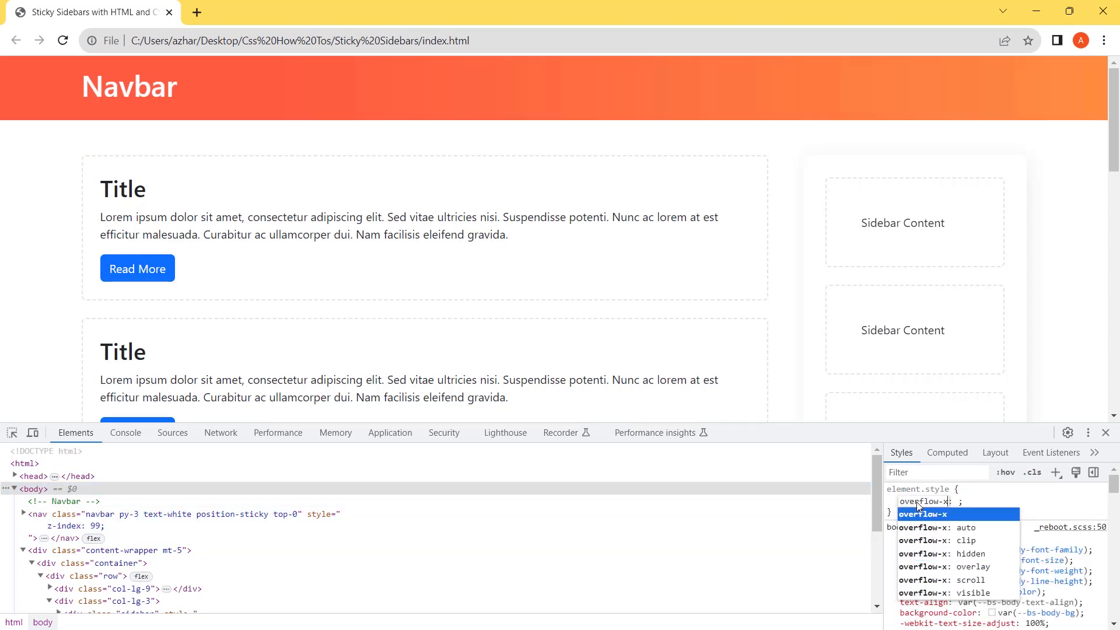
{"action": "left_click", "coordinate": [960, 562]}
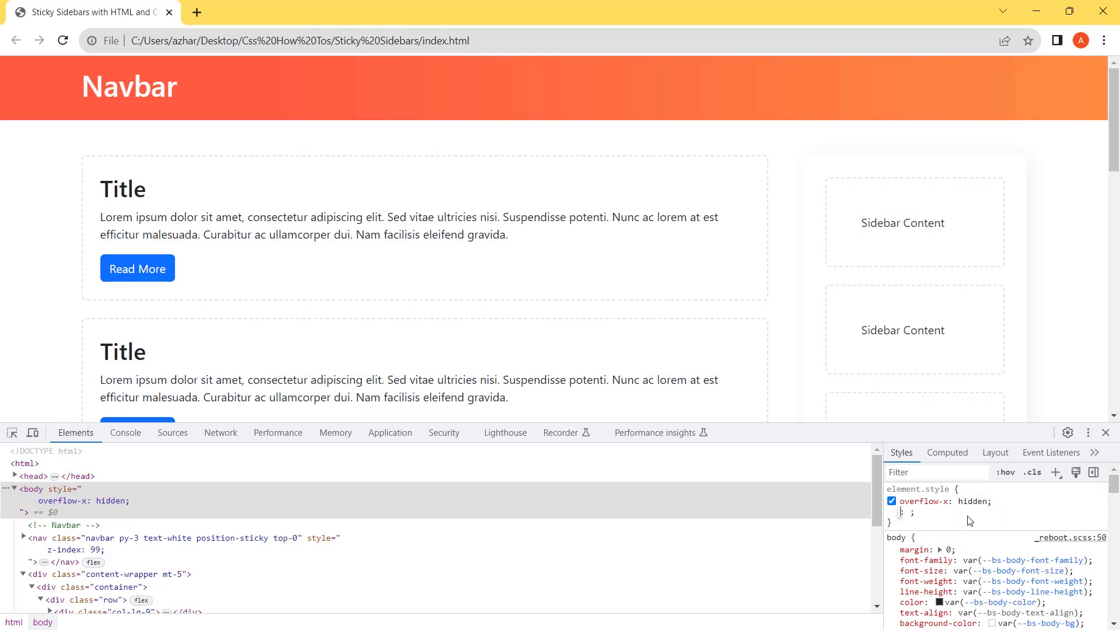
{"action": "scroll", "scroll_direction": "down", "scroll_amount": 3}
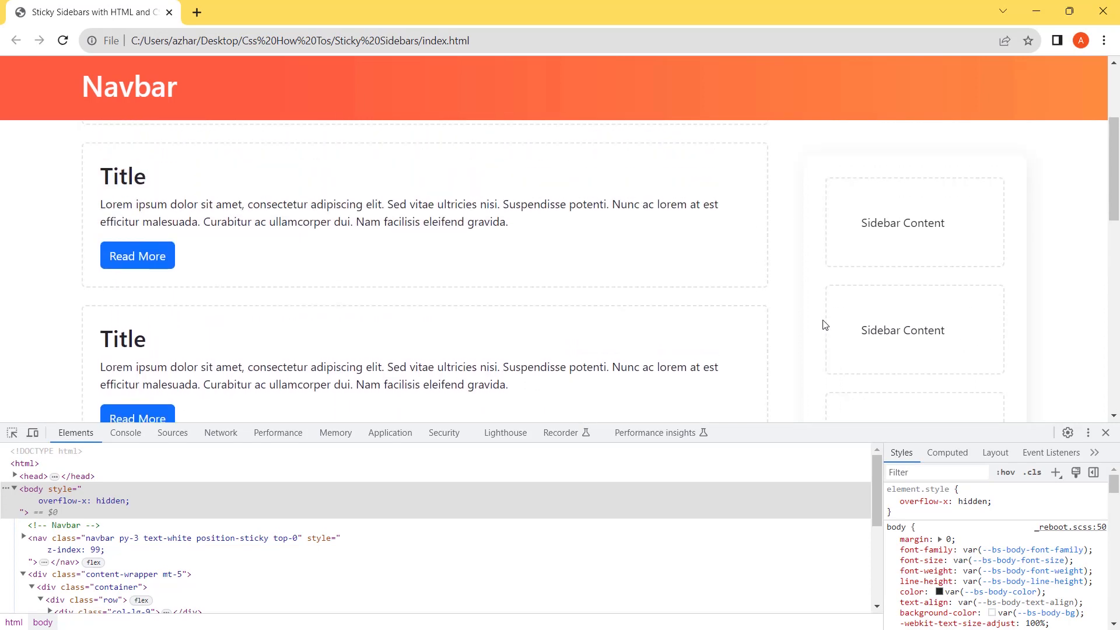
{"action": "left_click", "coordinate": [25, 463]}
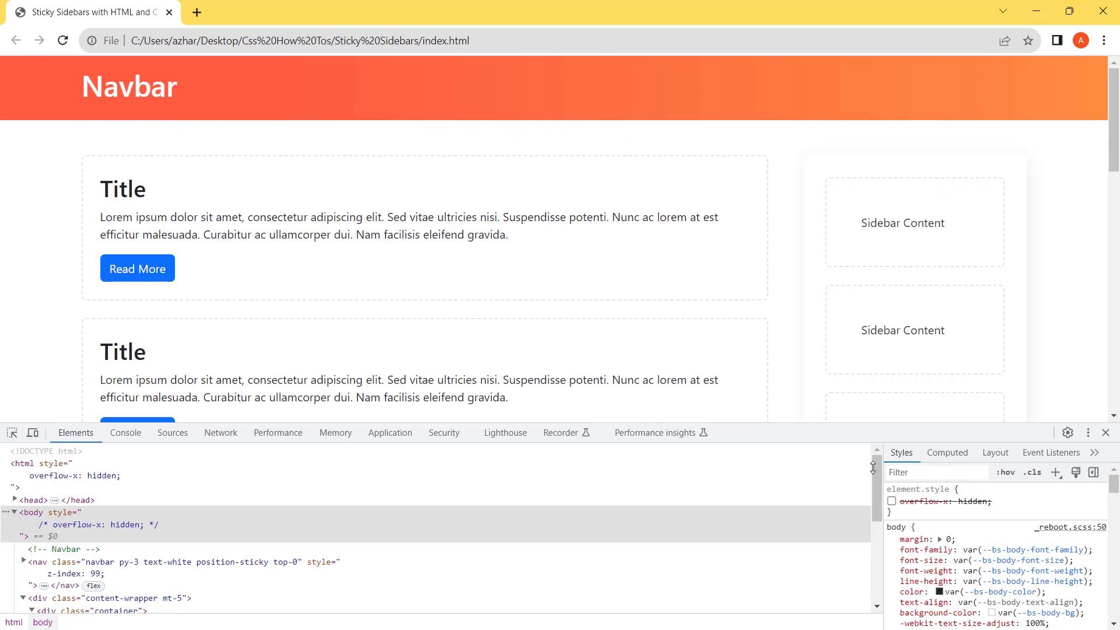
{"action": "mouse_move", "coordinate": [894, 512]}
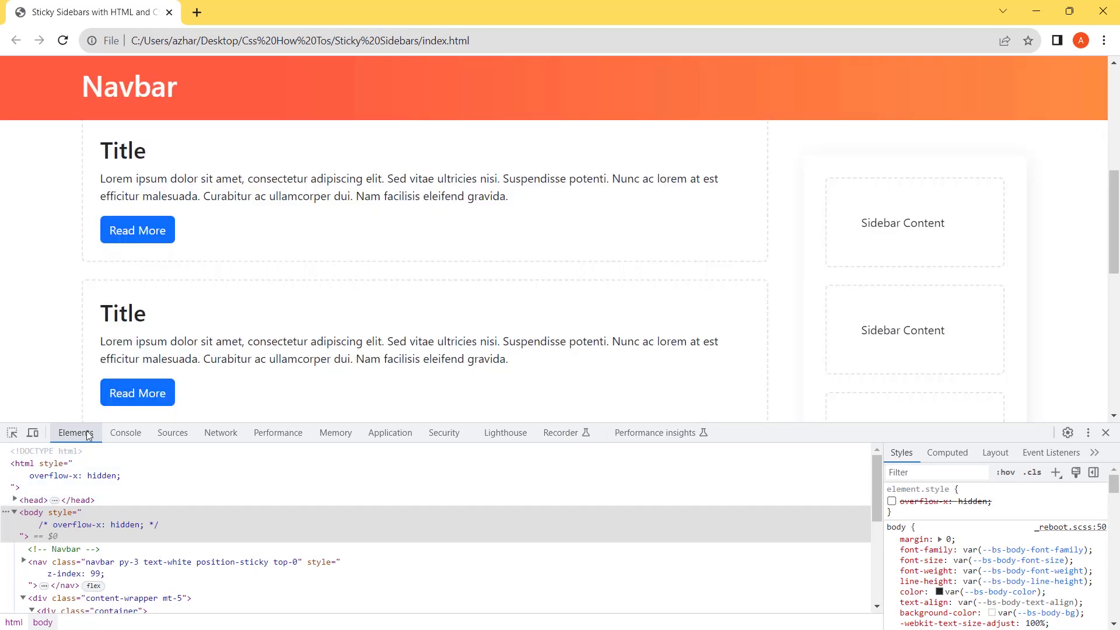
{"action": "mouse_move", "coordinate": [725, 296]}
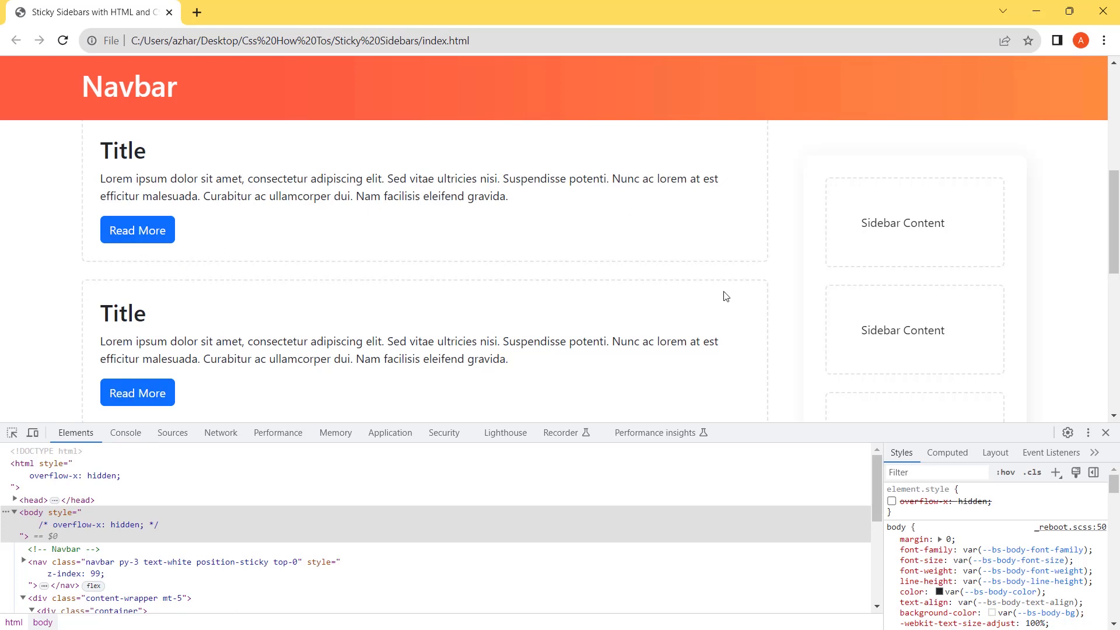
- Scroll past the article cards, selecting one, while the sidebar stays pinned below the navbar
{"action": "scroll", "scroll_direction": "down", "scroll_amount": 3}
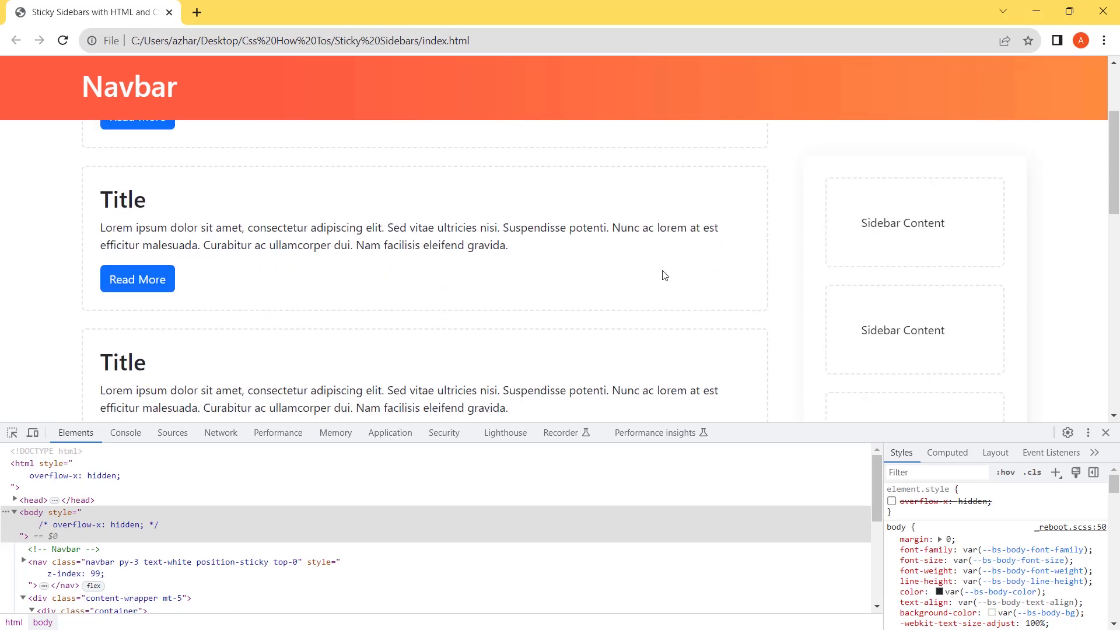
{"action": "scroll", "scroll_direction": "down", "scroll_amount": 3}
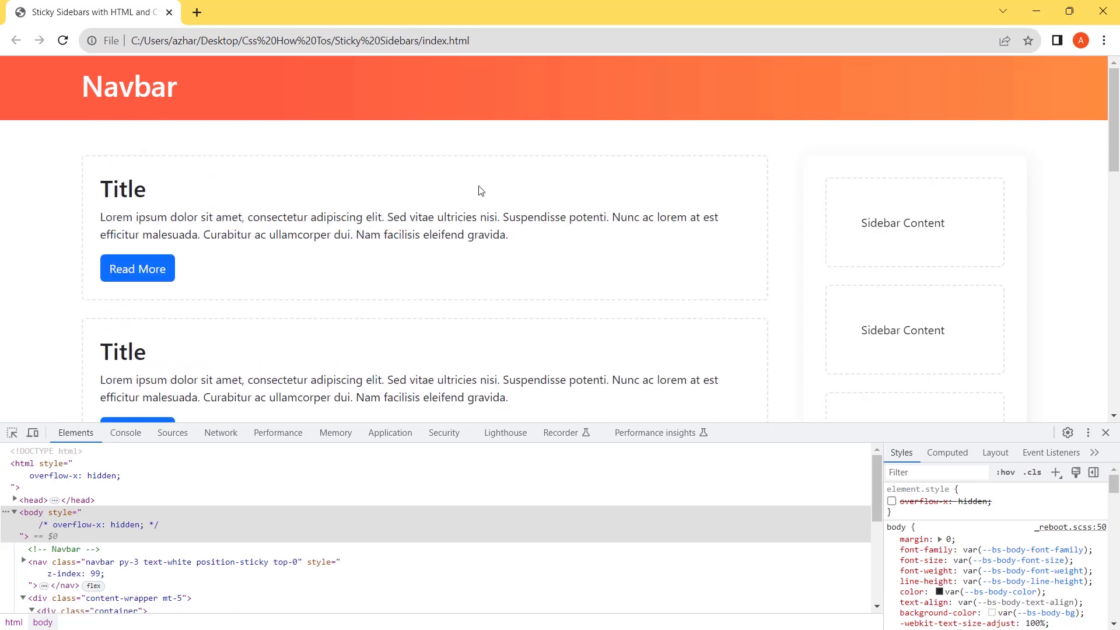
{"action": "mouse_move", "coordinate": [507, 207]}
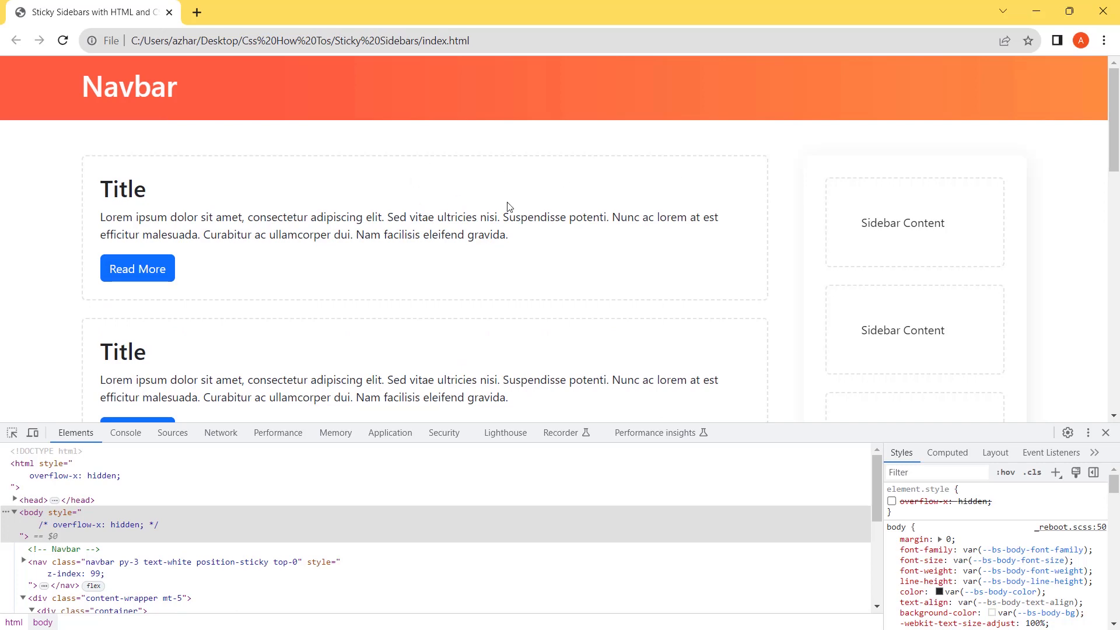
{"action": "mouse_move", "coordinate": [337, 448]}
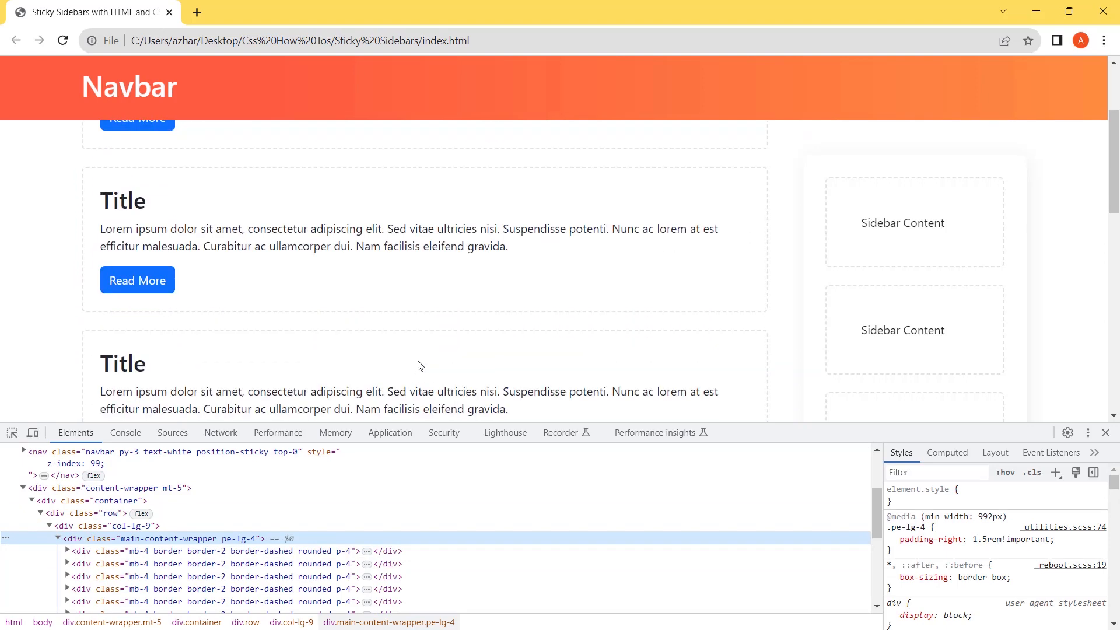
{"action": "scroll", "scroll_direction": "down", "scroll_amount": 3}
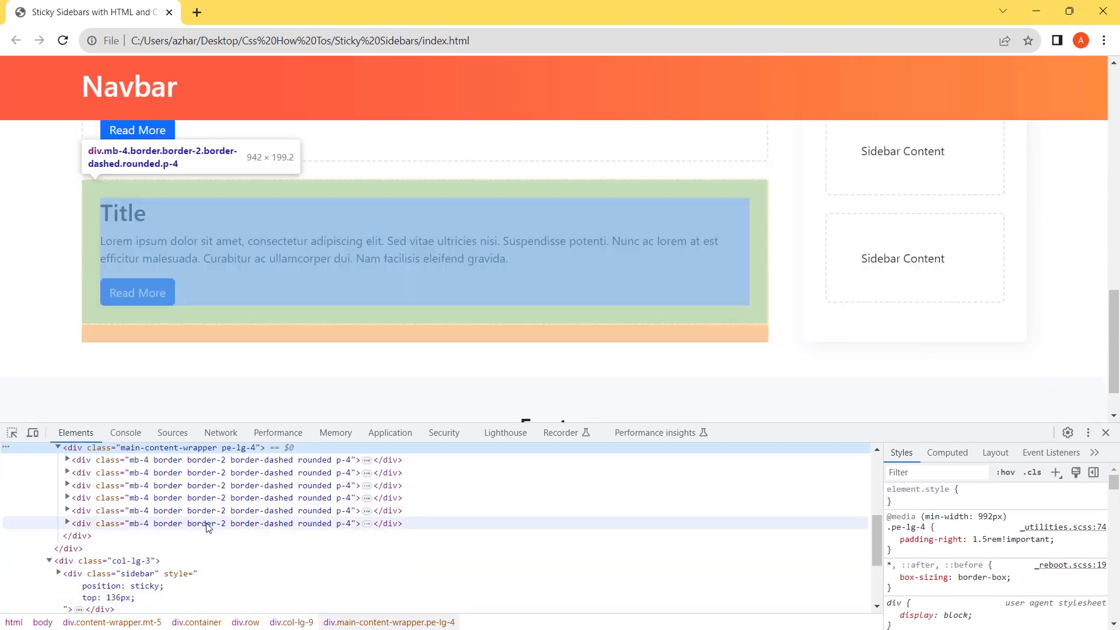
{"action": "left_click", "coordinate": [214, 510]}
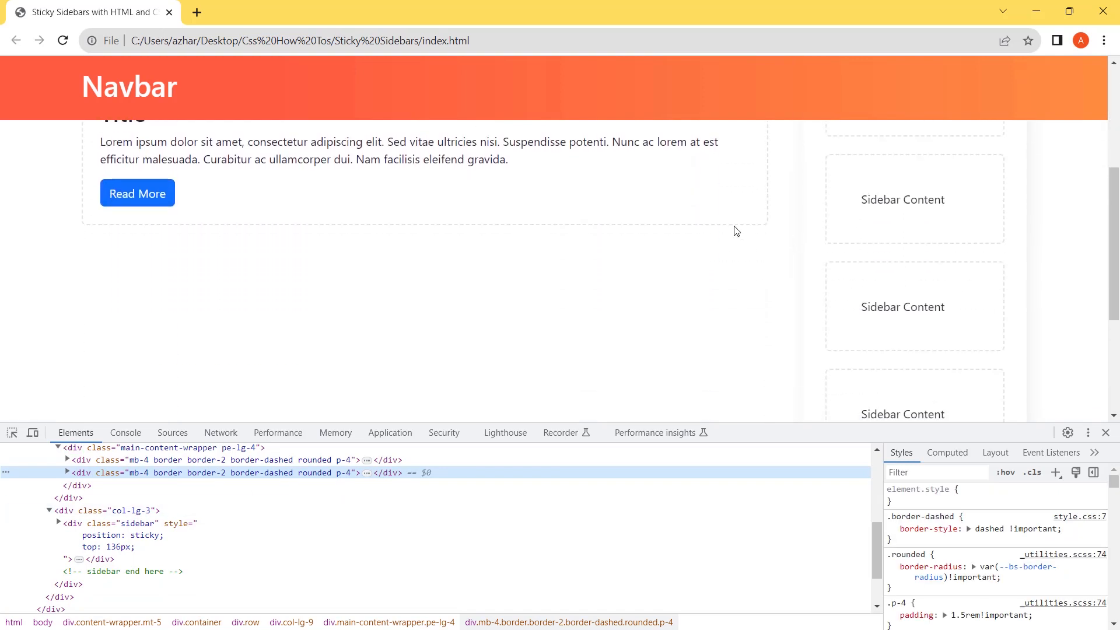
{"action": "scroll", "scroll_direction": "up", "scroll_amount": 3}
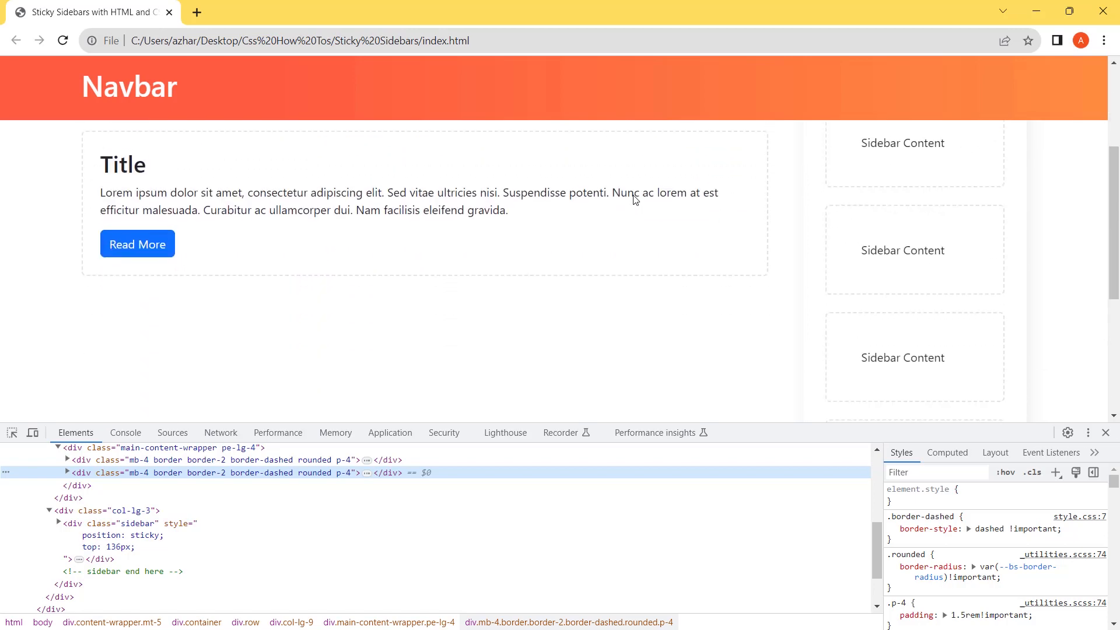
{"action": "scroll", "scroll_direction": "down", "scroll_amount": 3}
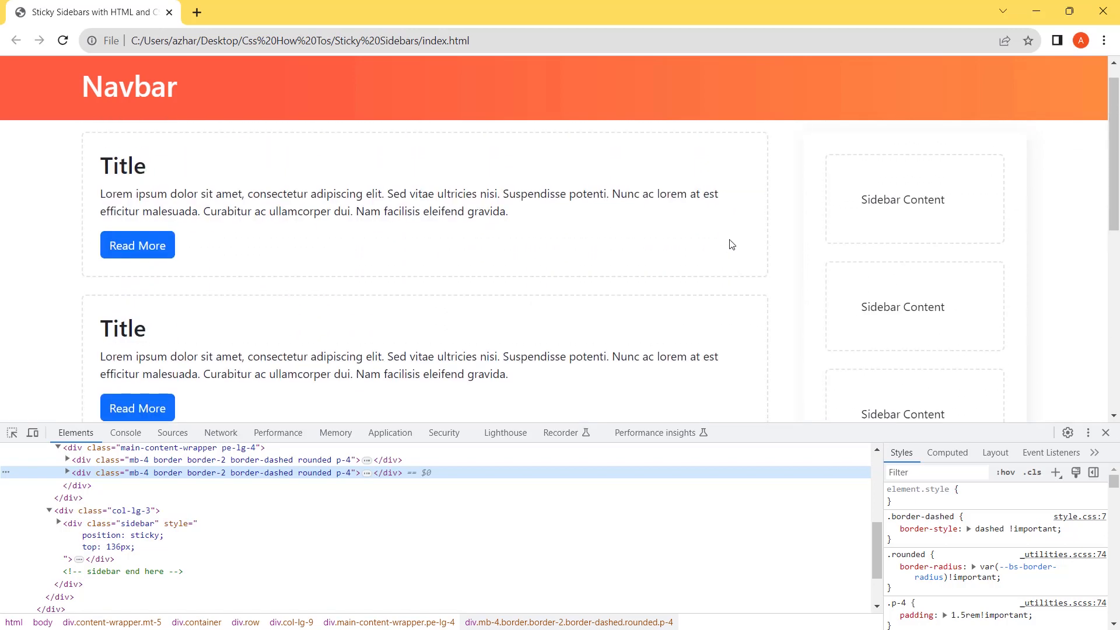
{"action": "scroll", "scroll_direction": "down", "scroll_amount": 3}
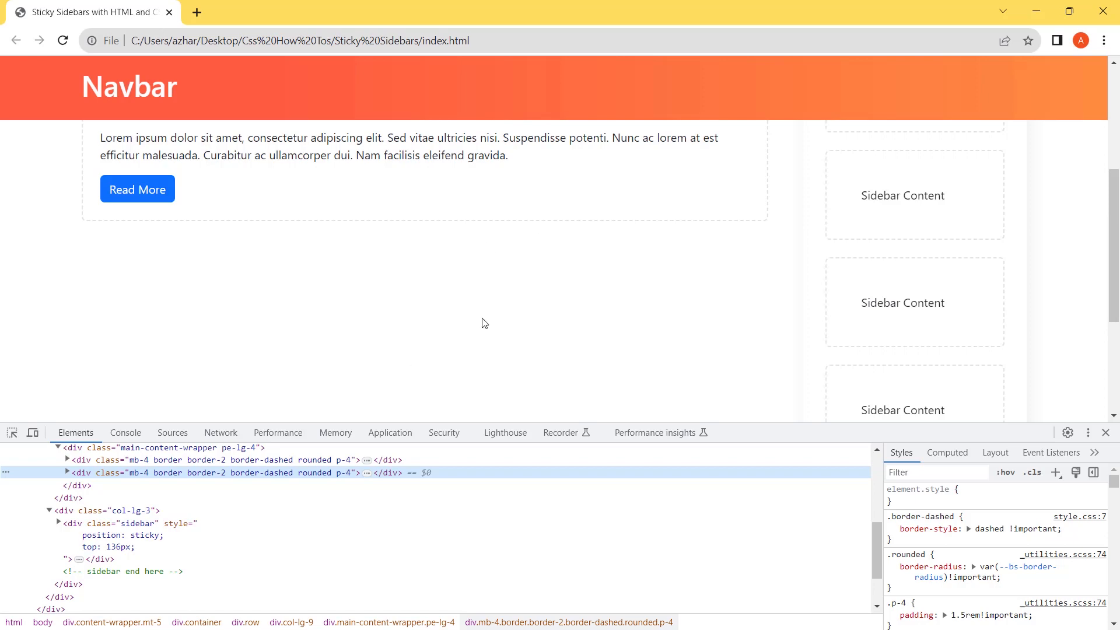
{"action": "scroll", "scroll_direction": "down", "scroll_amount": 3}
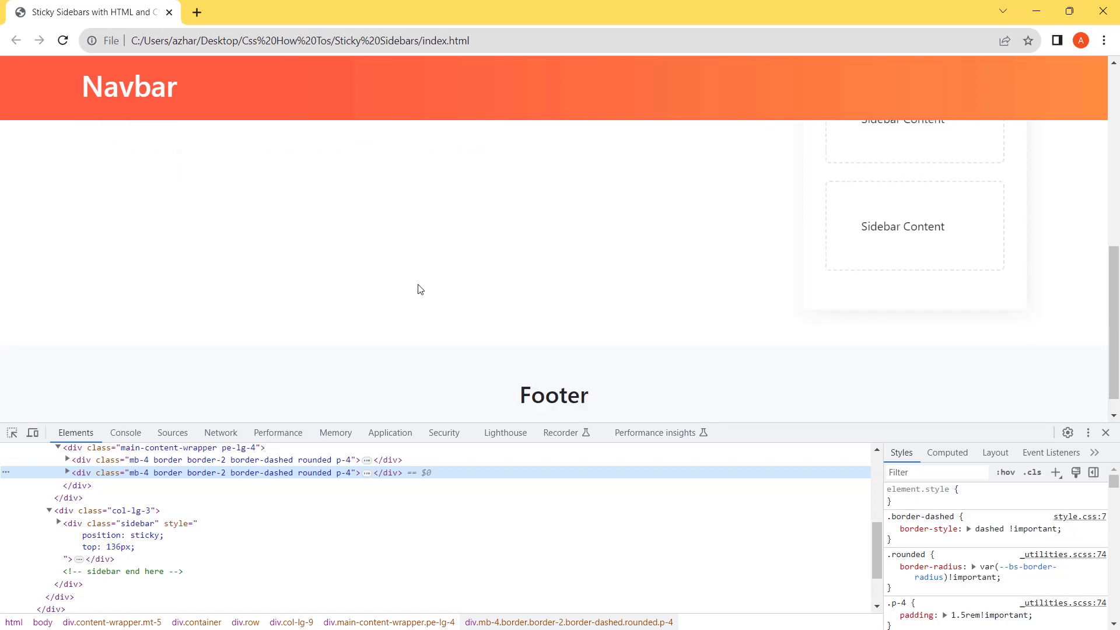
{"action": "scroll", "scroll_direction": "up", "scroll_amount": 3}
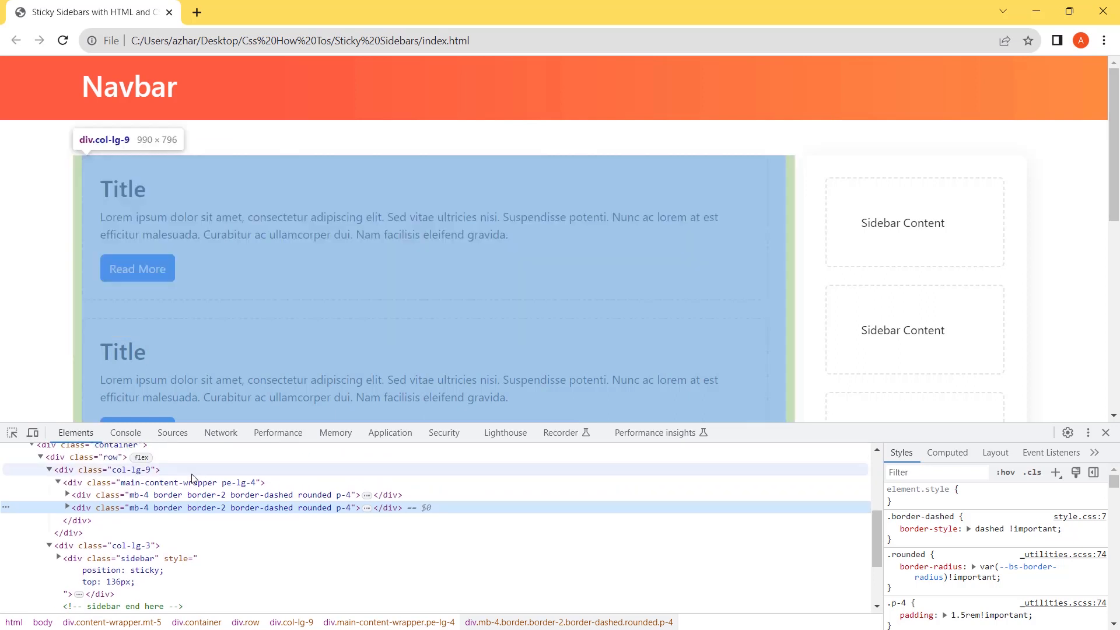
- Give the main-content-wrapper div position: sticky and scroll down toward the footer
{"action": "left_click", "coordinate": [164, 482]}
{"action": "type", "text": "po"}
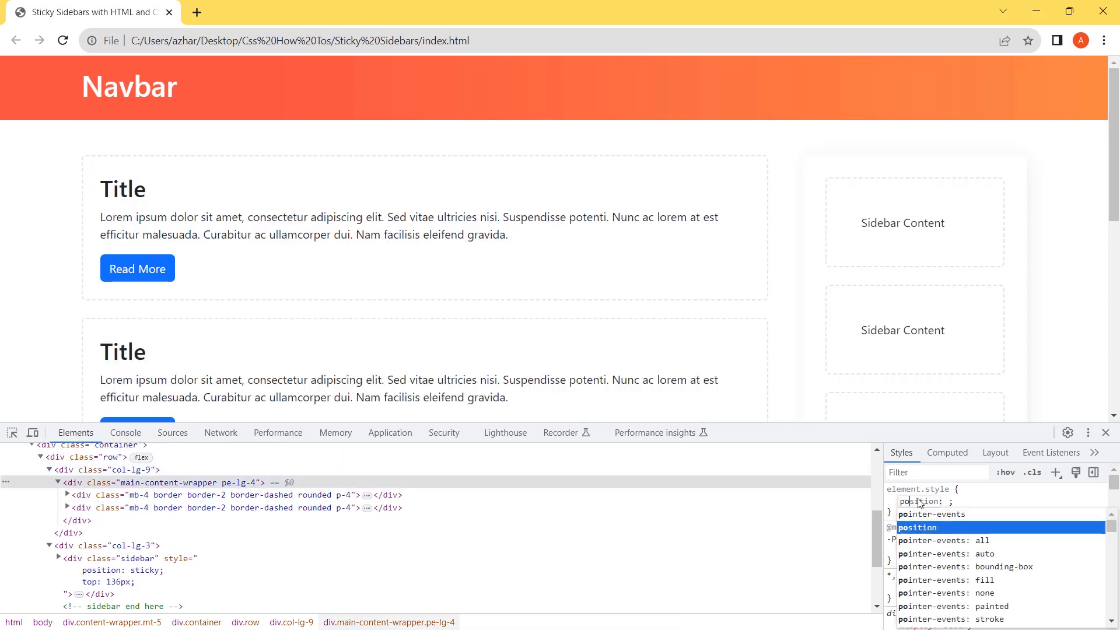
{"action": "type", "text": "sticky"}
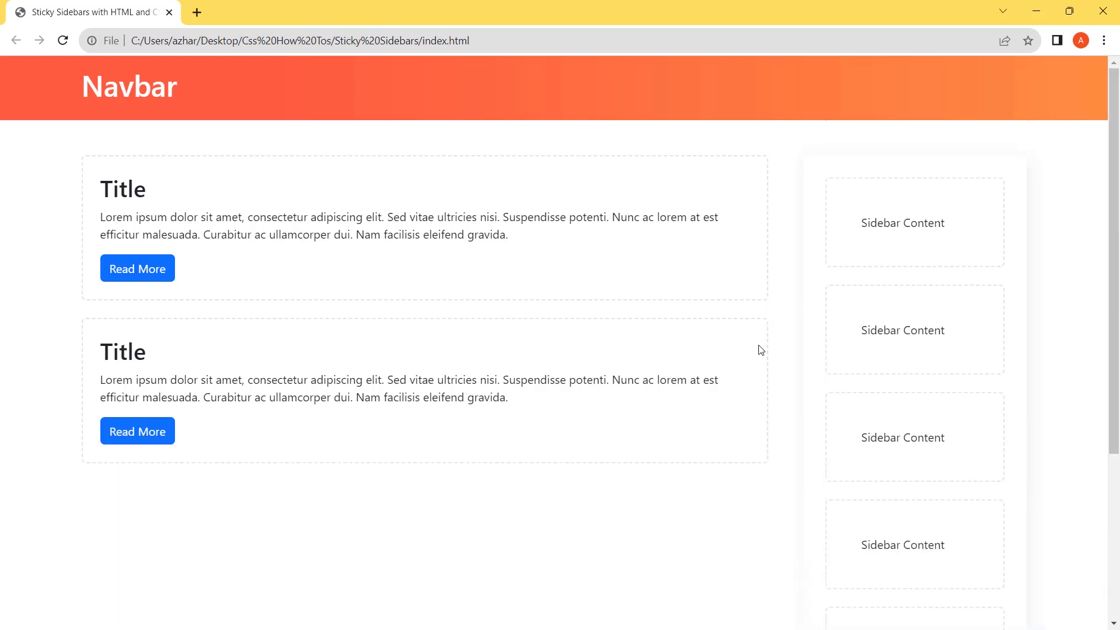
{"action": "mouse_move", "coordinate": [758, 337]}
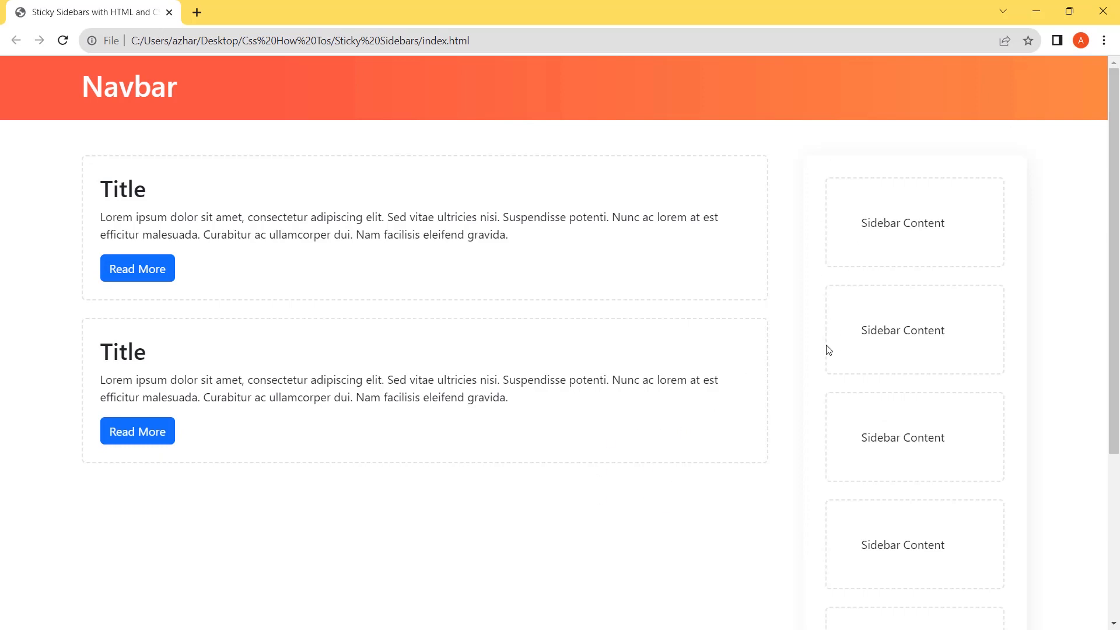
{"action": "scroll", "scroll_direction": "down", "scroll_amount": 3}
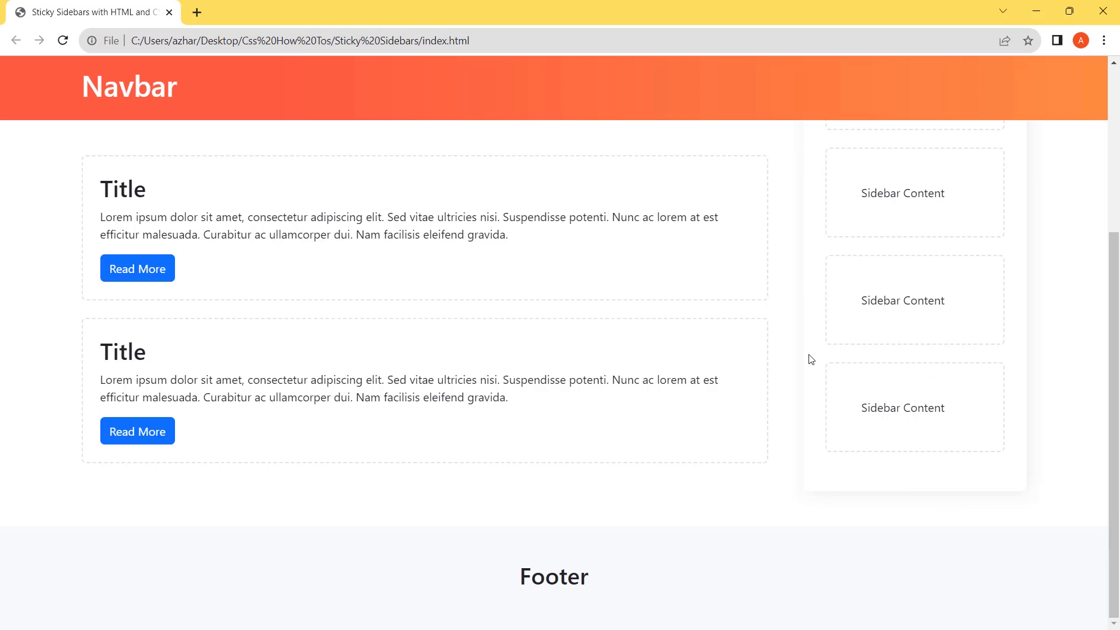
{"action": "scroll", "scroll_direction": "down", "scroll_amount": 3}
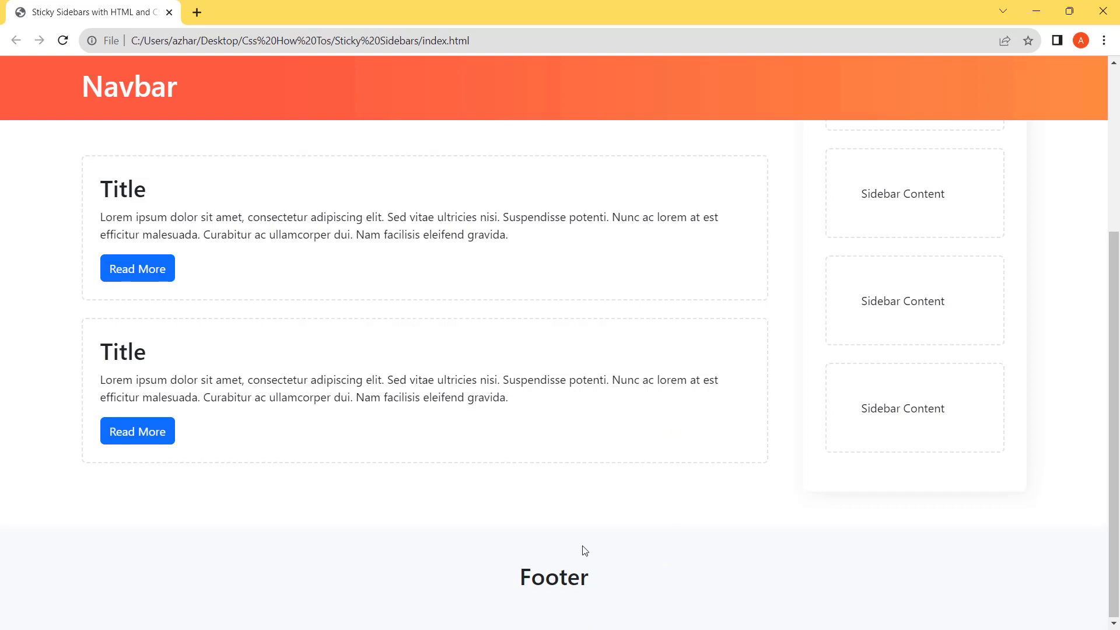
{"action": "mouse_move", "coordinate": [594, 555]}
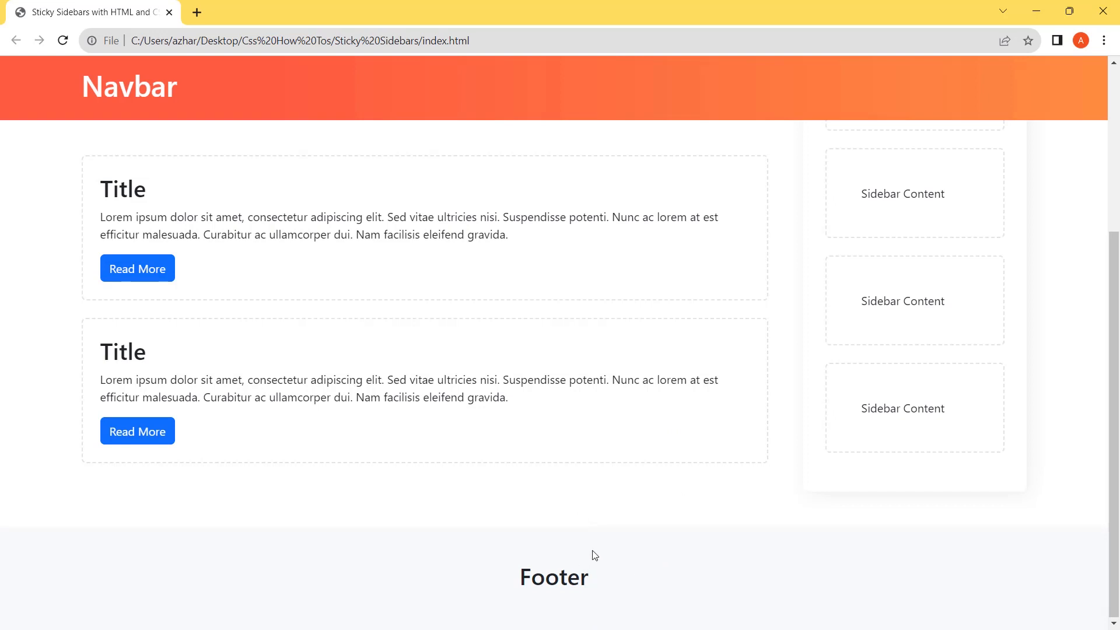
{"action": "mouse_move", "coordinate": [535, 489]}
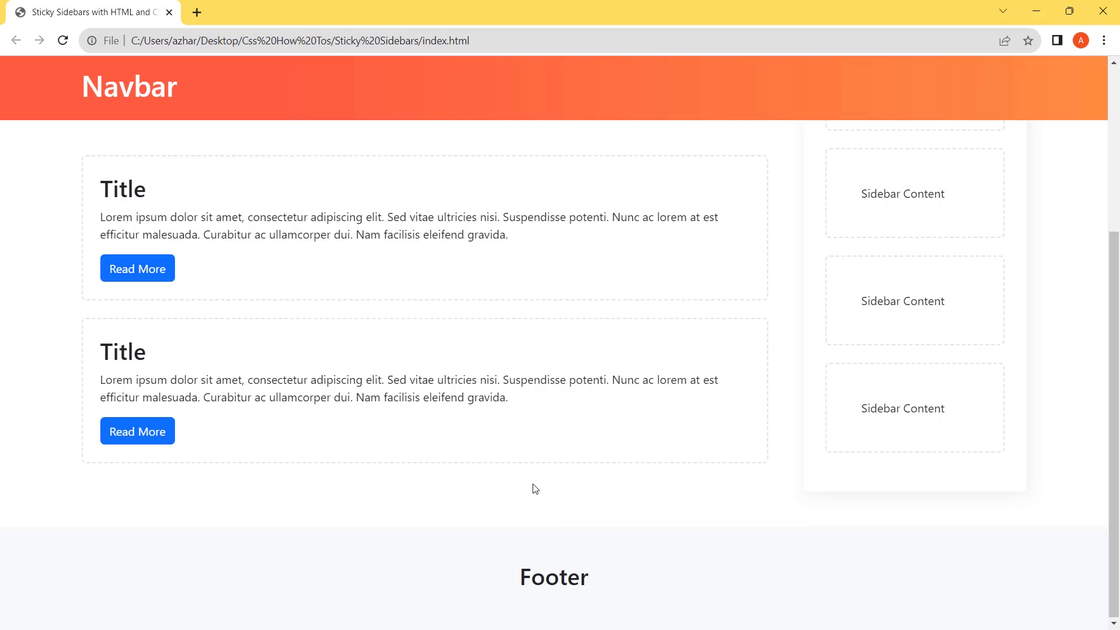
- Reopen DevTools and set the footer's inline height to 500px
{"action": "key", "text": "F12"}
{"action": "type", "text": "height"}
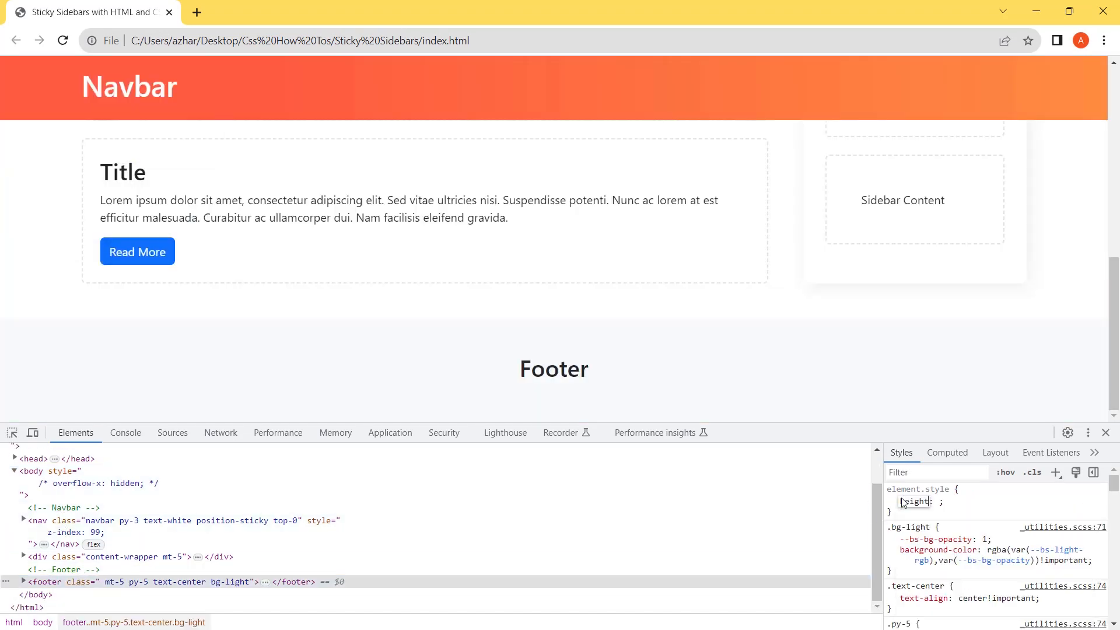
{"action": "left_click", "coordinate": [917, 502]}
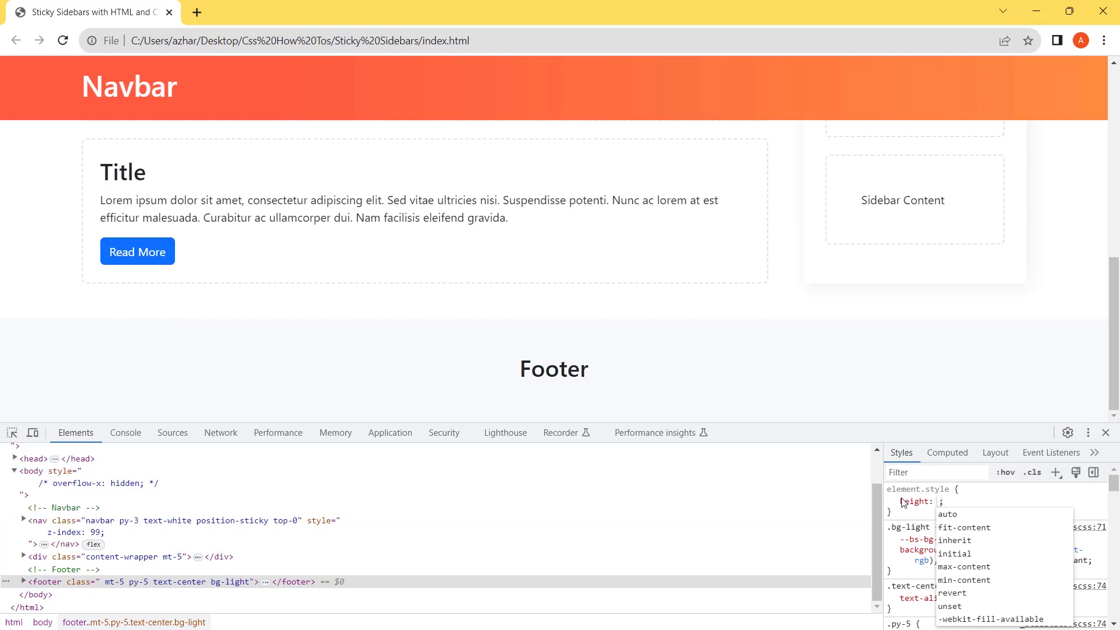
{"action": "type", "text": "500px"}
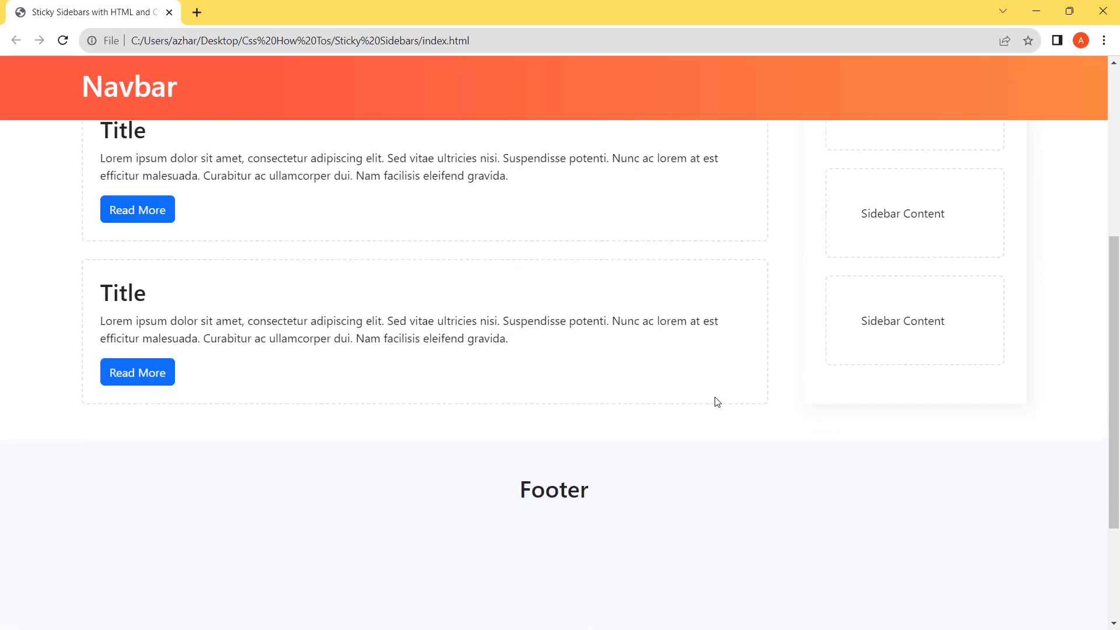
{"action": "scroll", "scroll_direction": "up", "scroll_amount": 3}
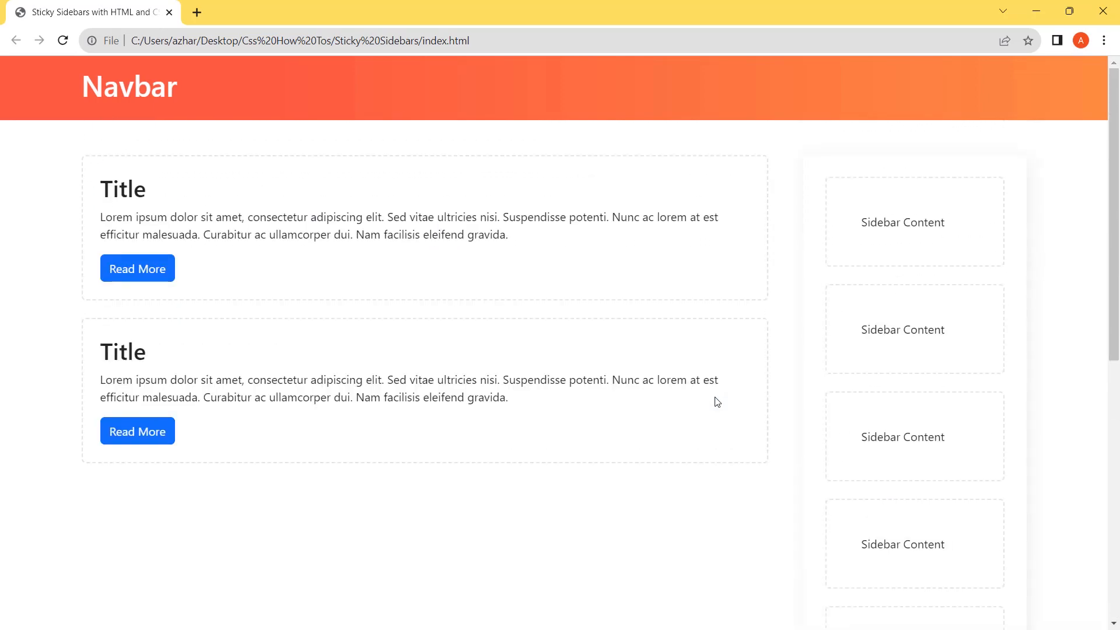
{"action": "scroll", "scroll_direction": "down", "scroll_amount": 3}
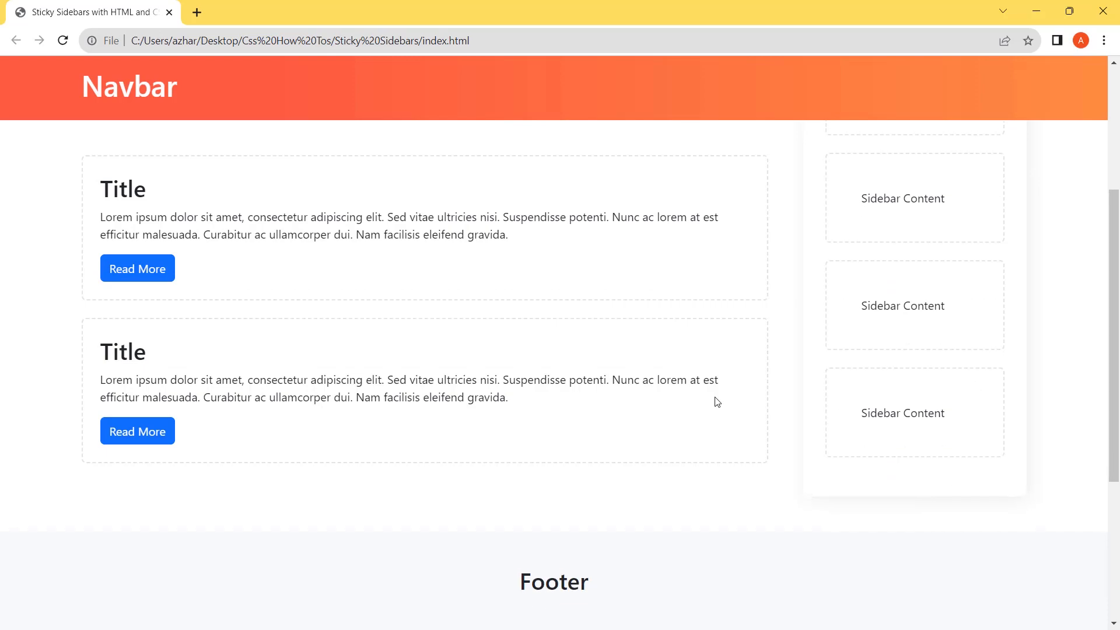
{"action": "scroll", "scroll_direction": "down", "scroll_amount": 3}
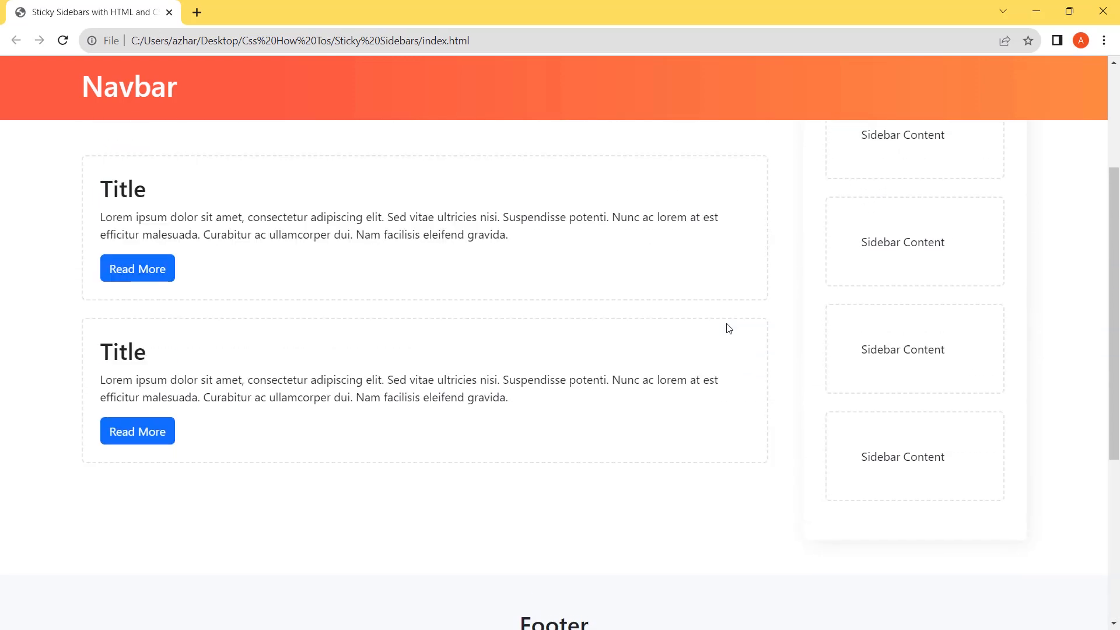
{"action": "scroll", "scroll_direction": "down", "scroll_amount": 3}
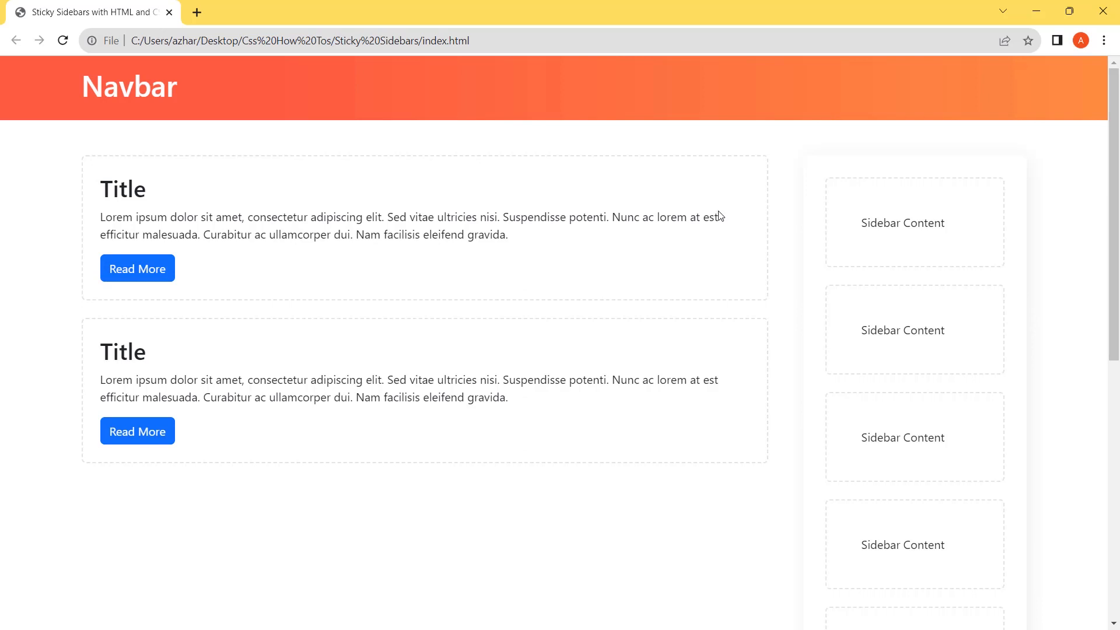
{"action": "mouse_move", "coordinate": [780, 319]}
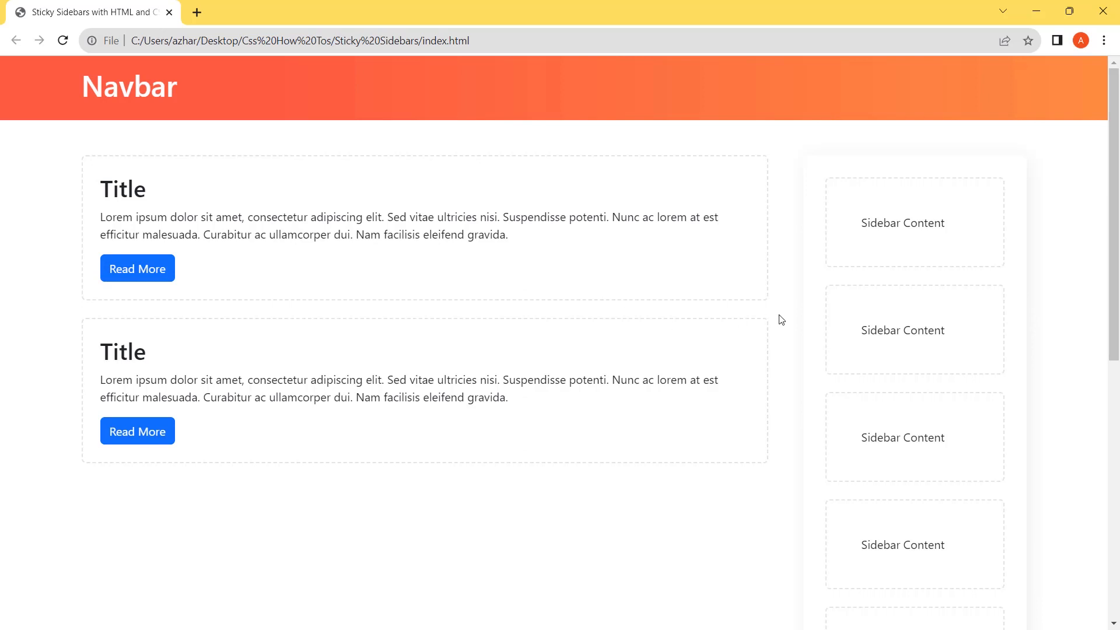
{"action": "scroll", "scroll_direction": "down", "scroll_amount": 3}
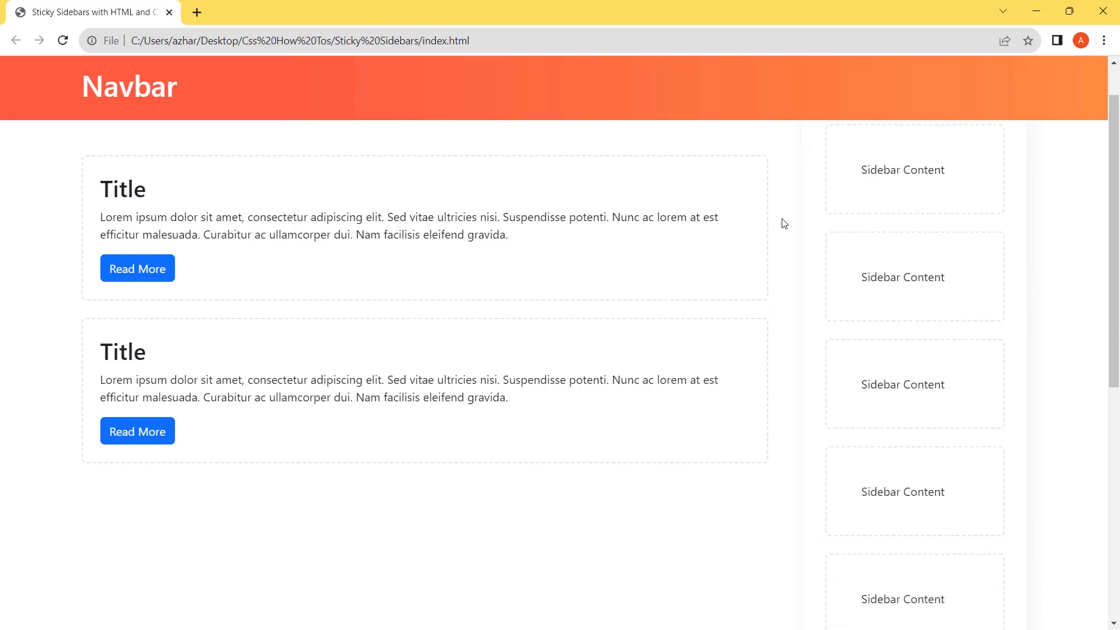
{"action": "scroll", "scroll_direction": "down", "scroll_amount": 3}
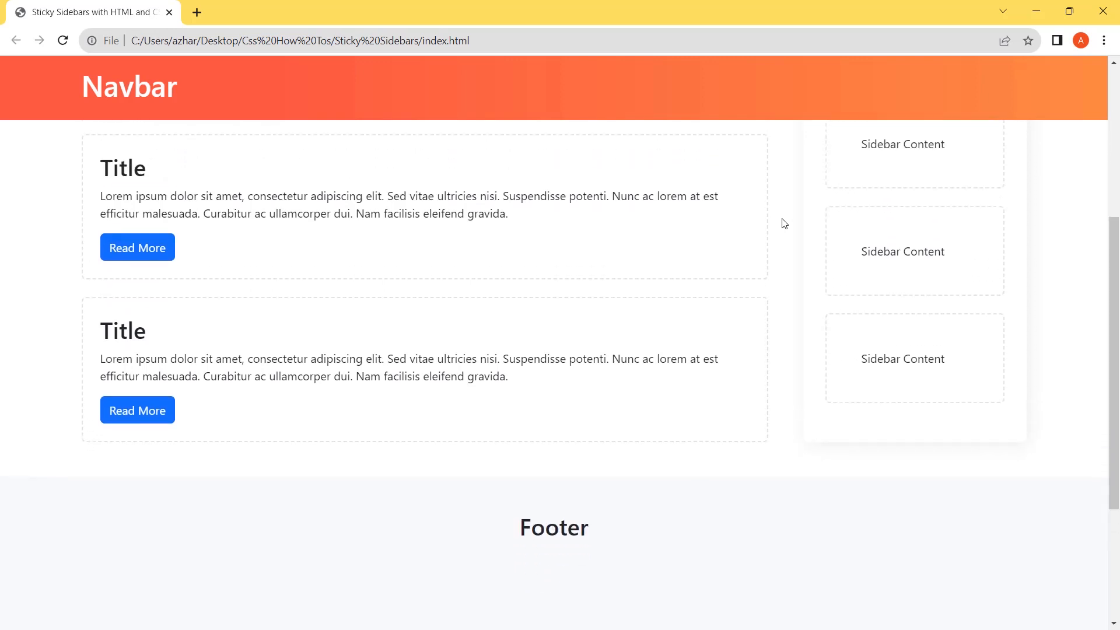
{"action": "scroll", "scroll_direction": "down", "scroll_amount": 3}
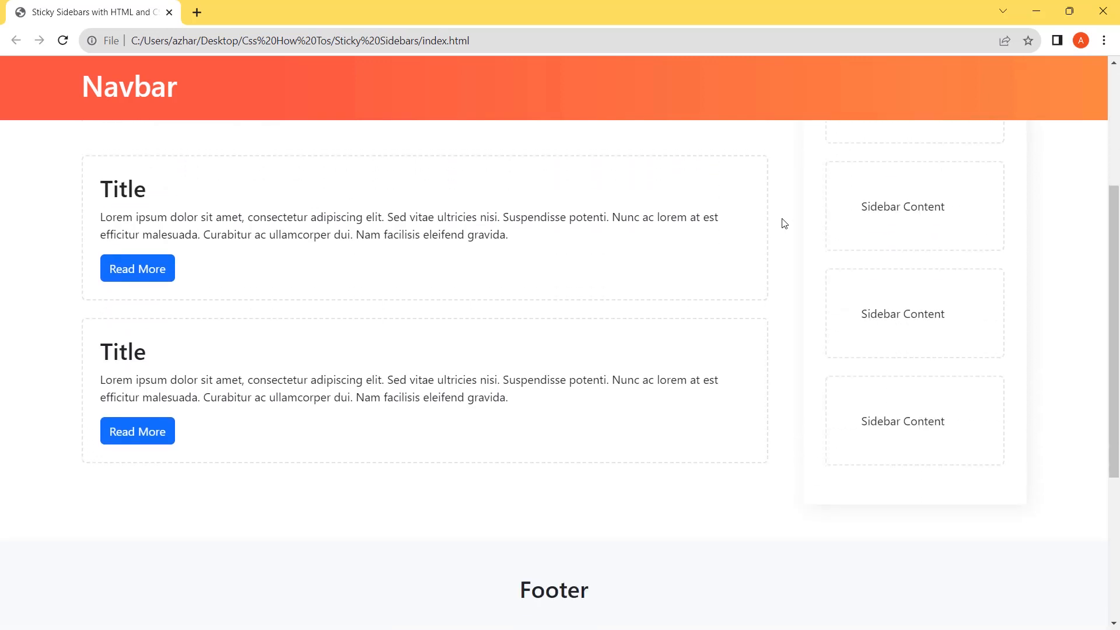
{"action": "scroll", "scroll_direction": "down", "scroll_amount": 3}
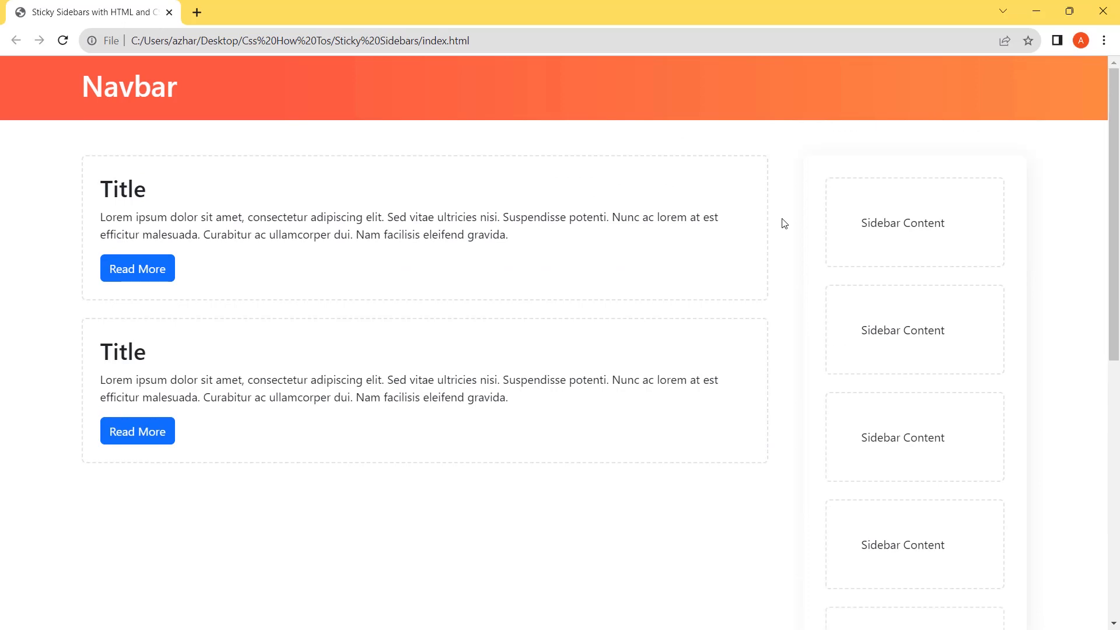
{"action": "mouse_move", "coordinate": [783, 207]}
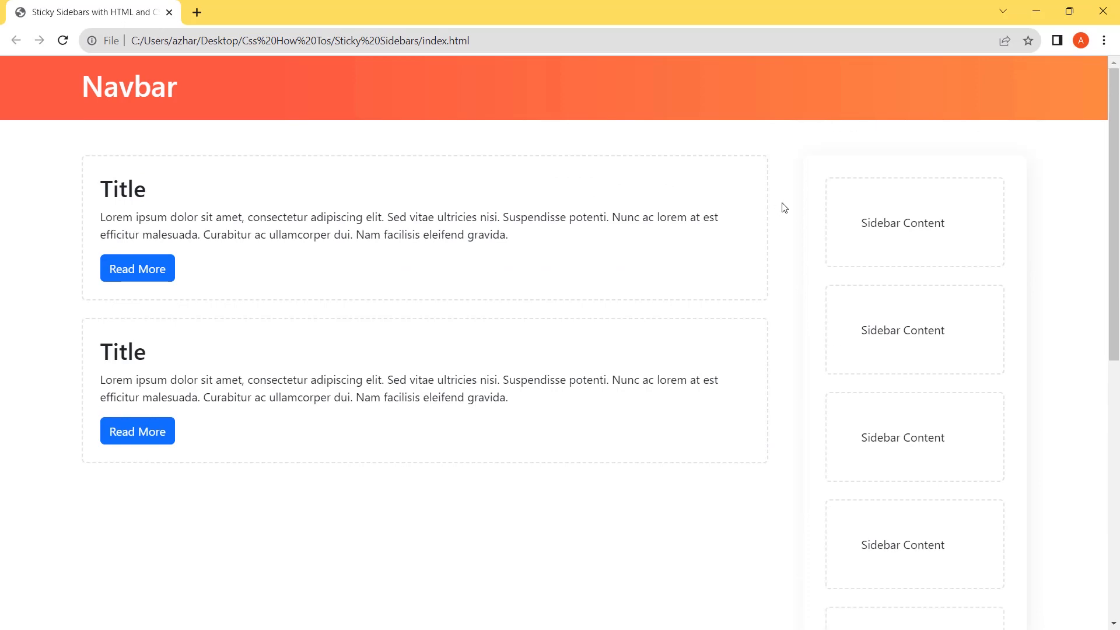